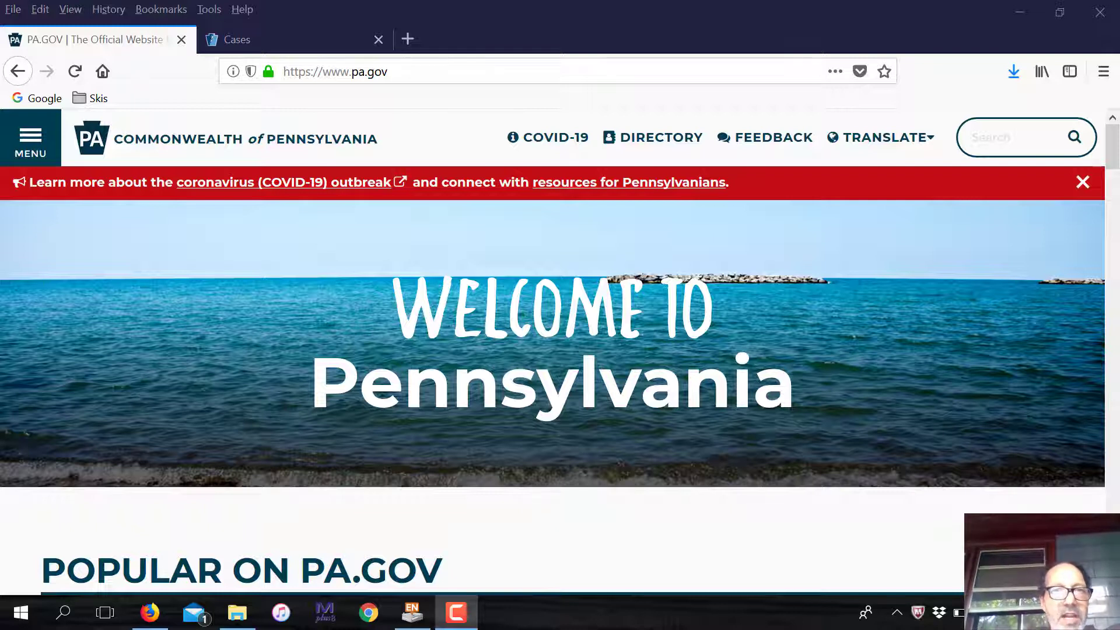
mouse_move(1045, 489)
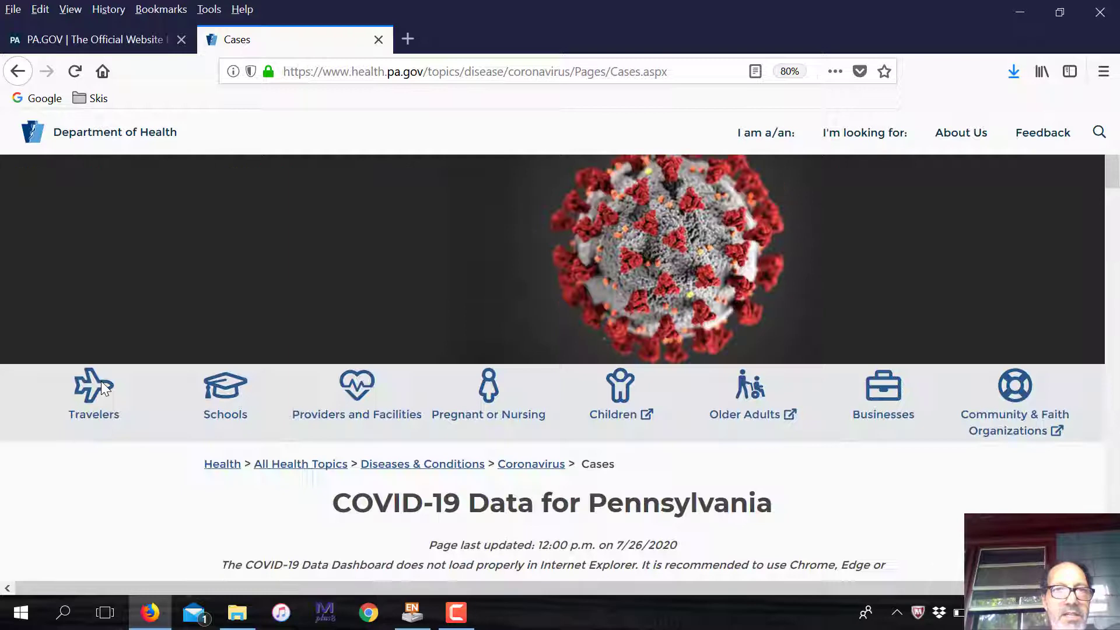
Scroll the COVID-19 Data for Pennsylvania page down until the dashboard and its tab row are fully visible
scroll(down, 3)
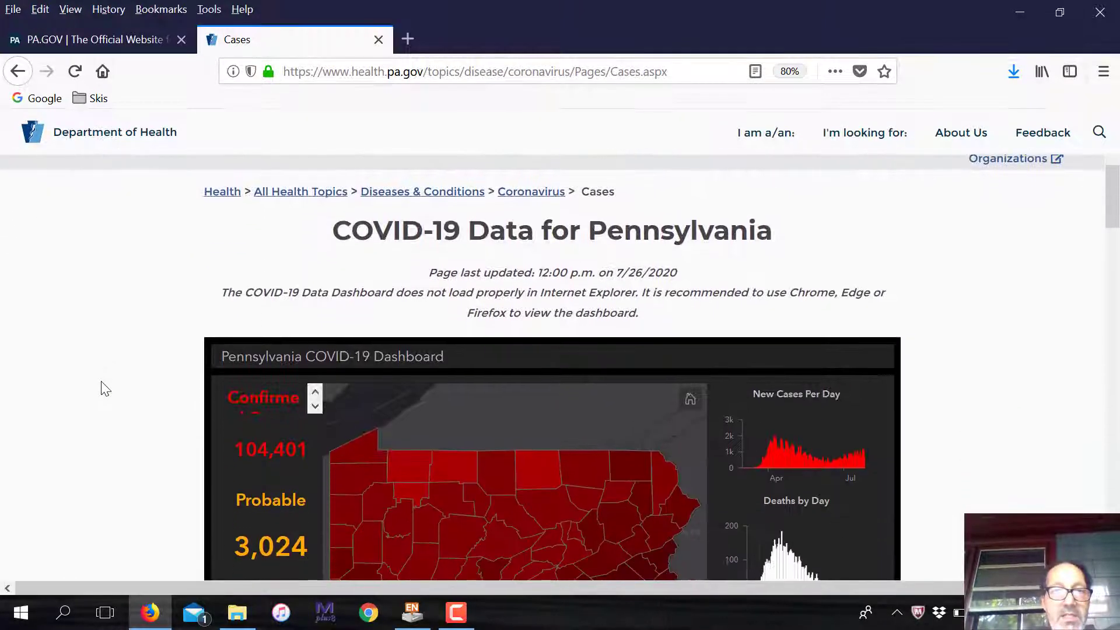
scroll(down, 3)
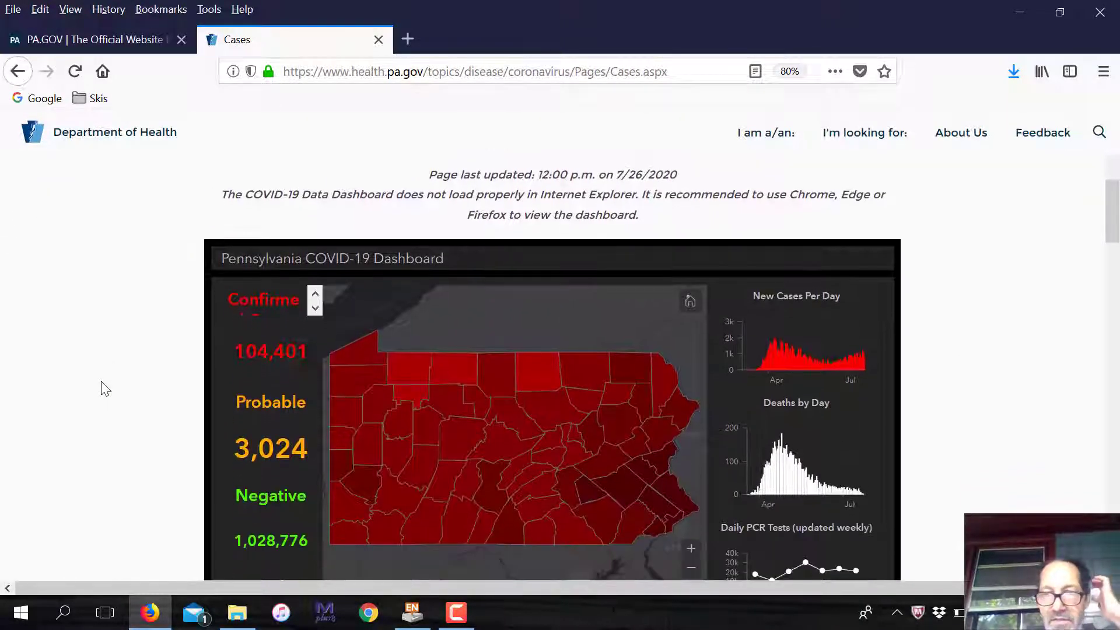
scroll(down, 3)
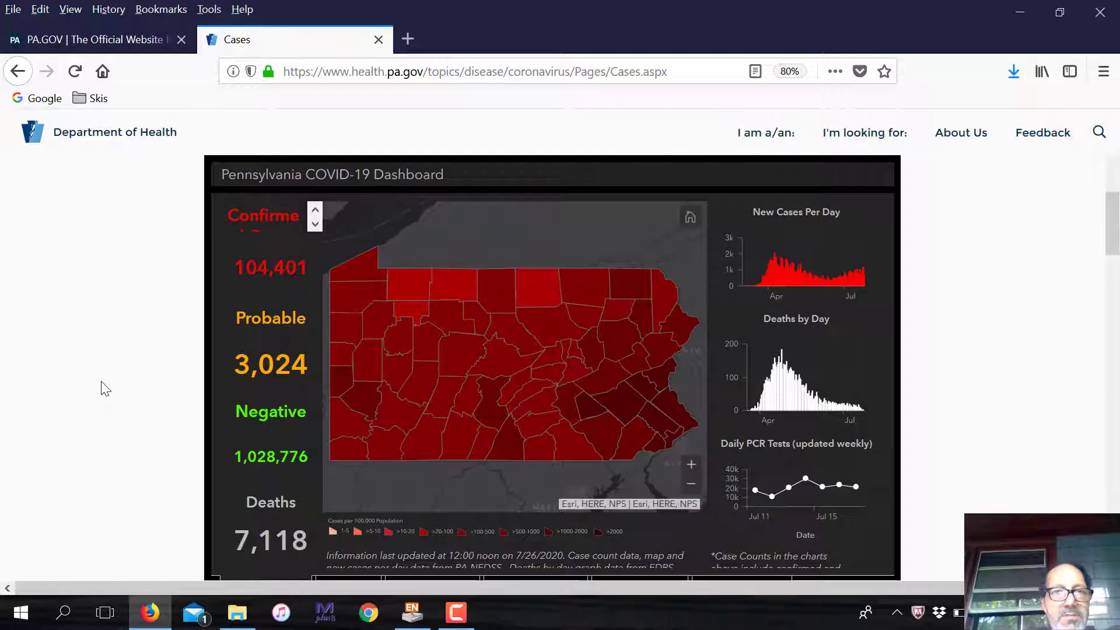
mouse_move(972, 344)
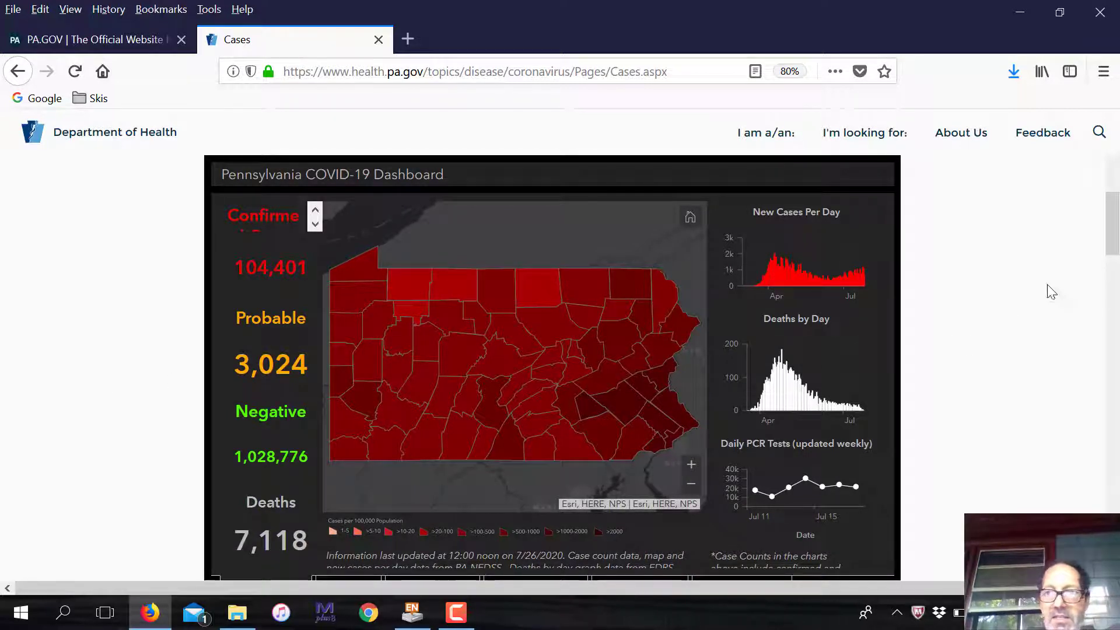
scroll(down, 3)
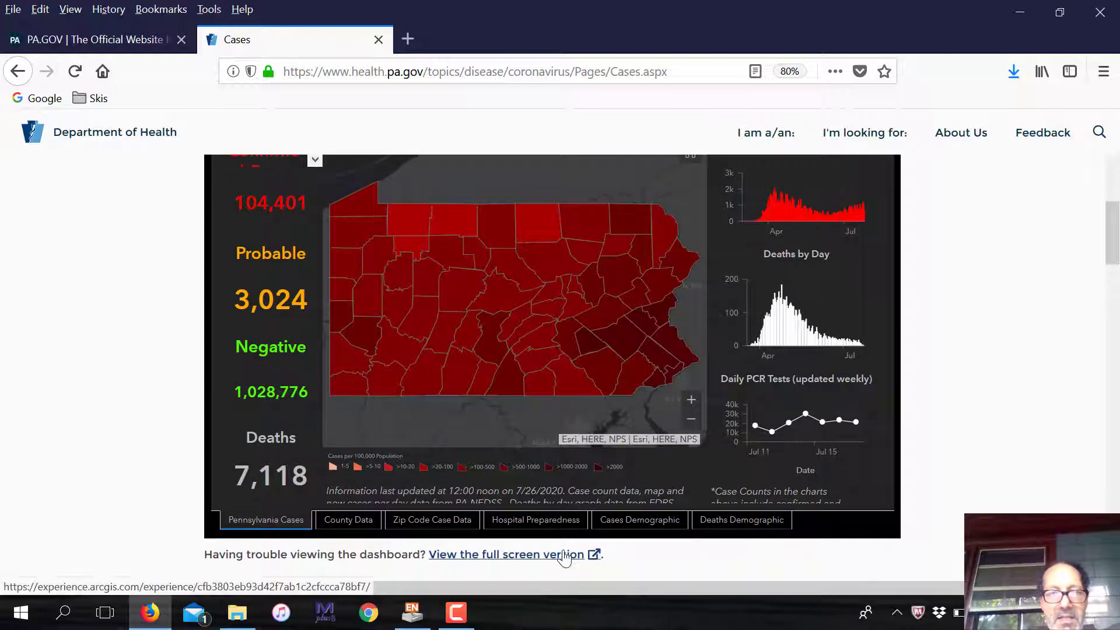
Open 'View the full screen version' of the dashboard in a new tab
click(504, 554)
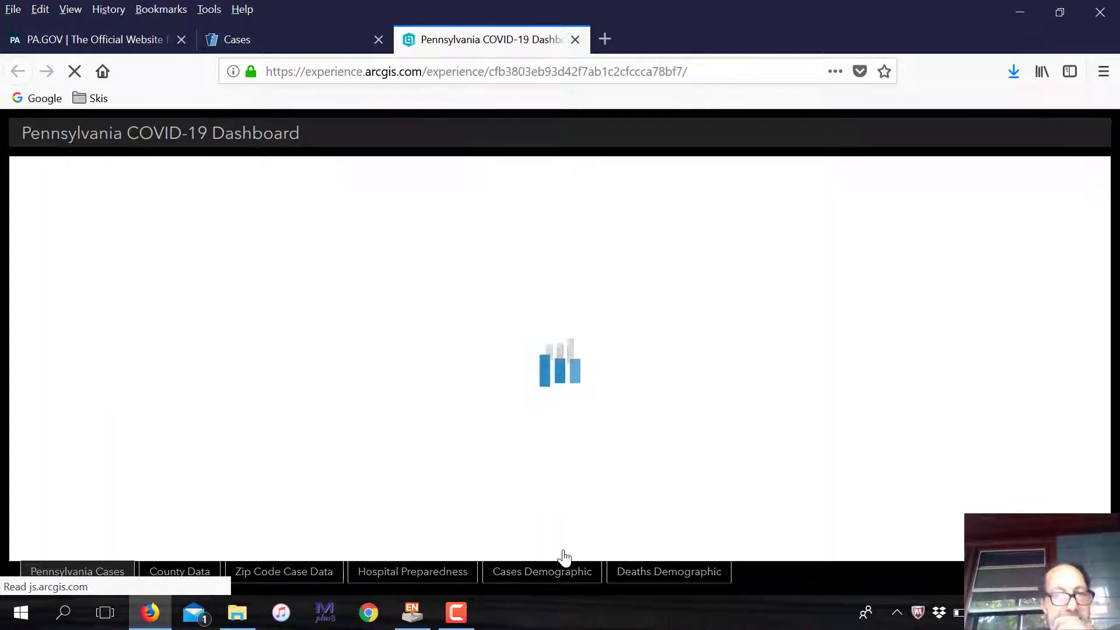
mouse_move(506, 587)
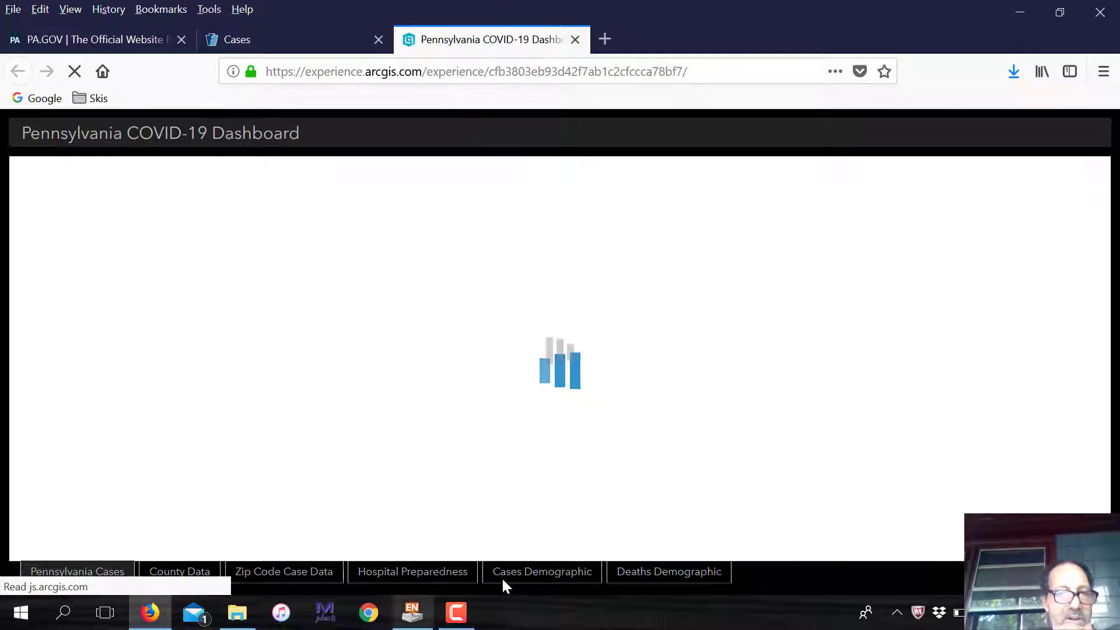
mouse_move(812, 458)
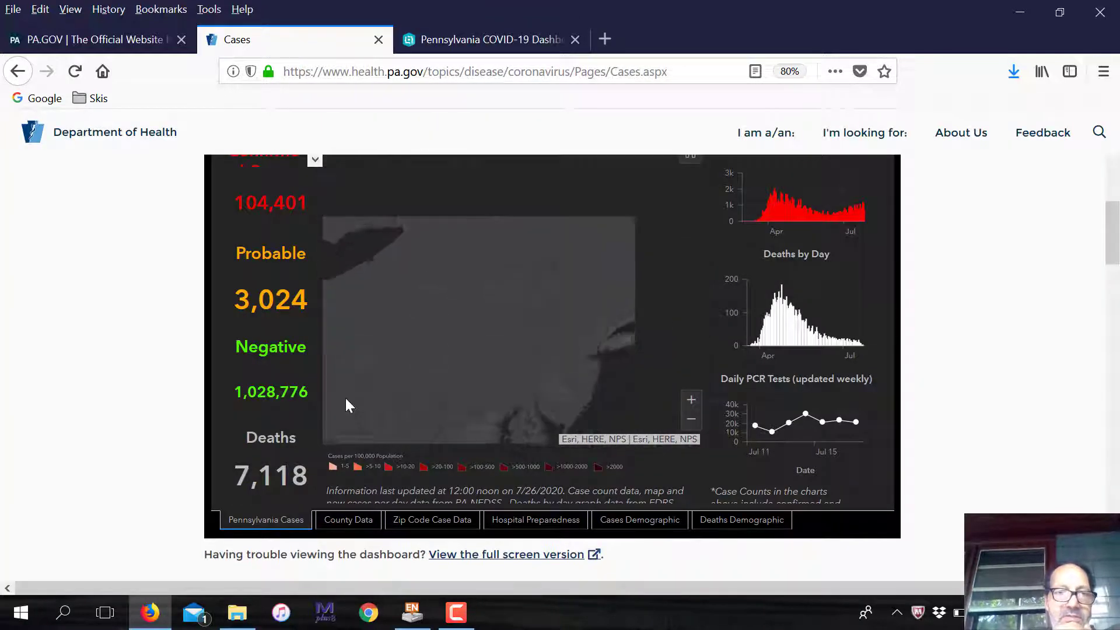
Scroll the Cases page past the data links to the EpiCurve by Region chart
scroll(down, 3)
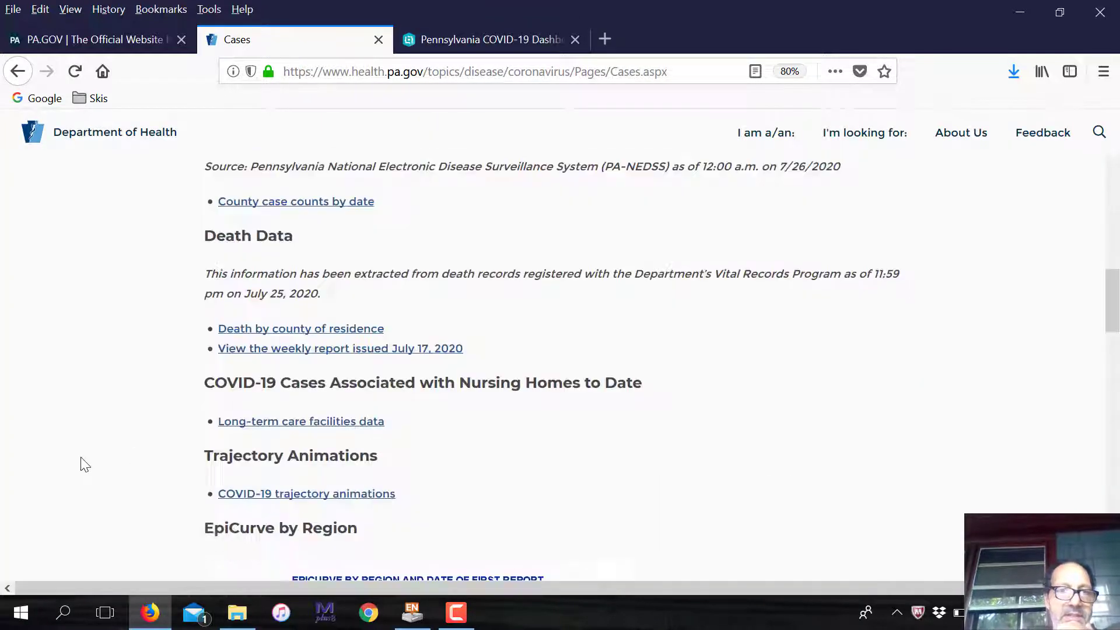
scroll(down, 3)
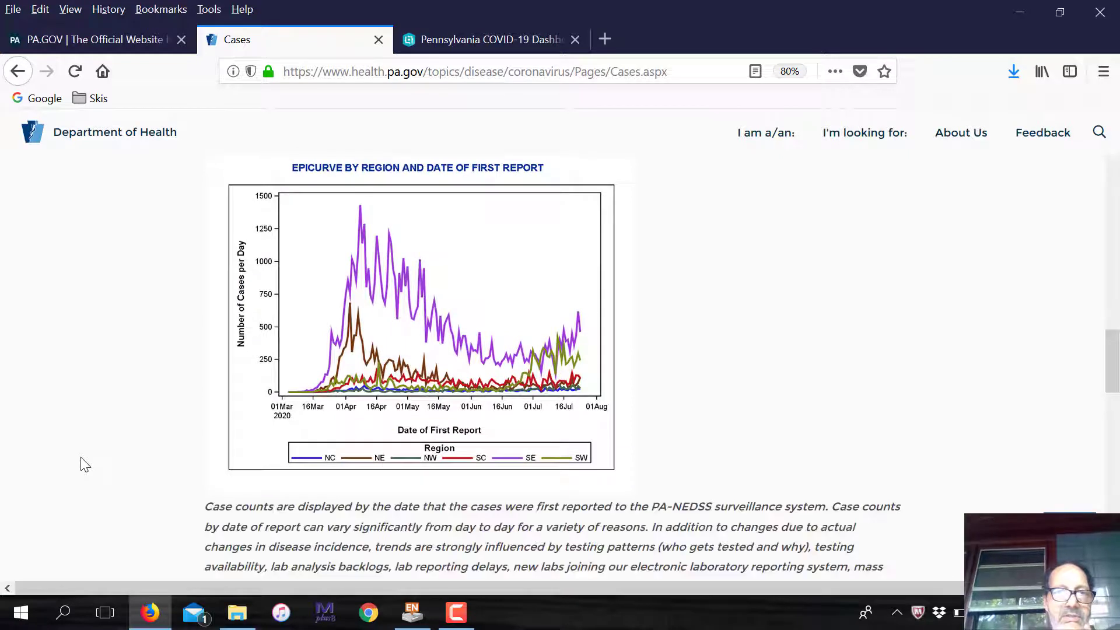
mouse_move(352, 247)
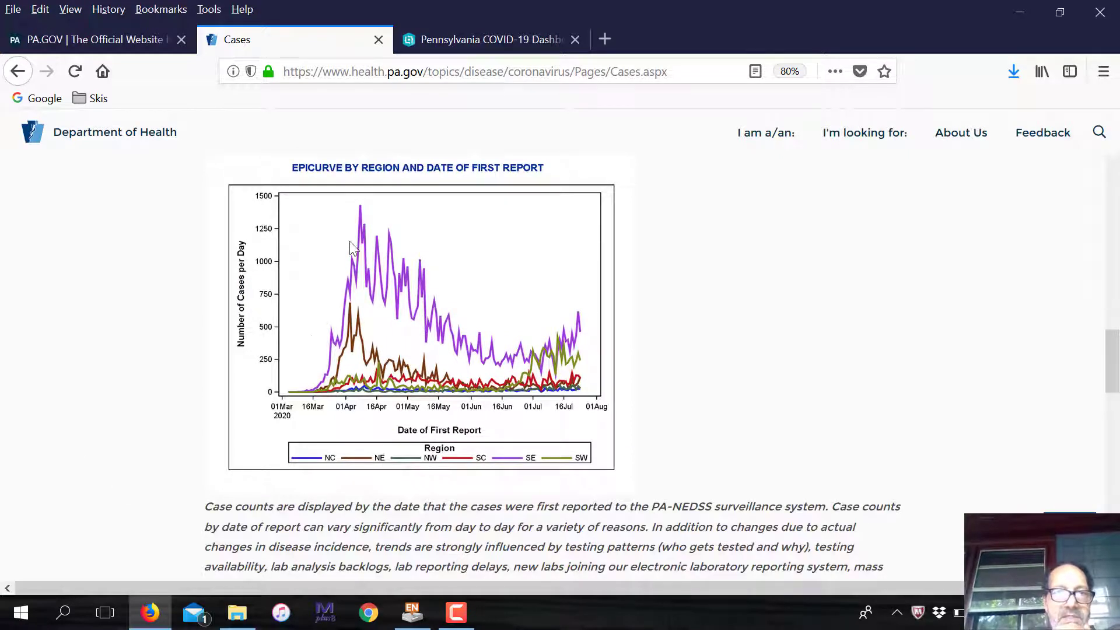
mouse_move(362, 219)
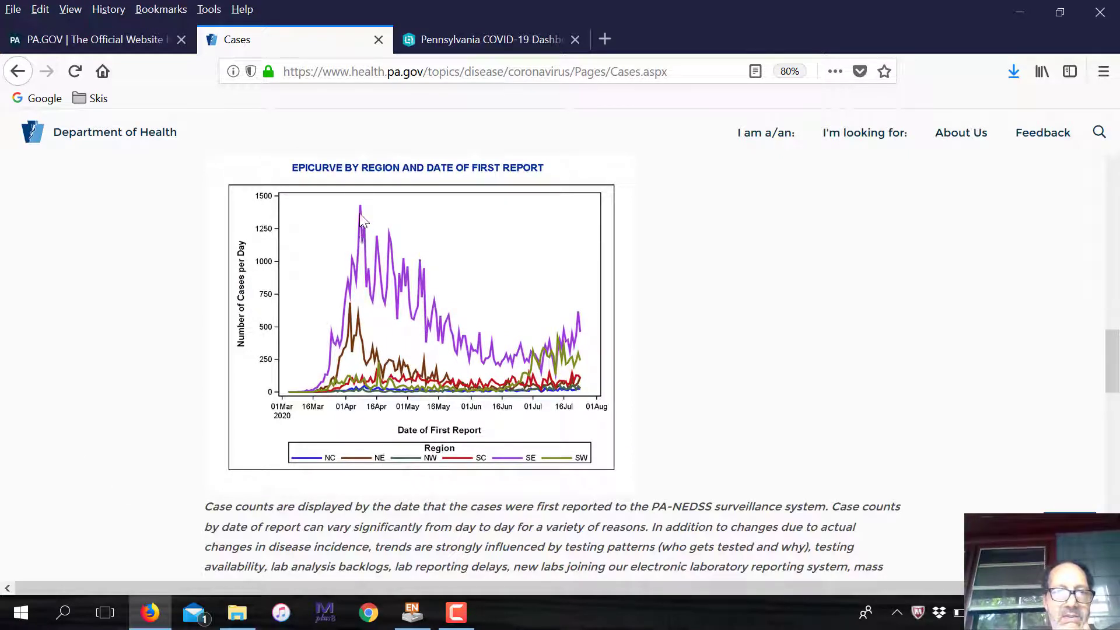
mouse_move(444, 345)
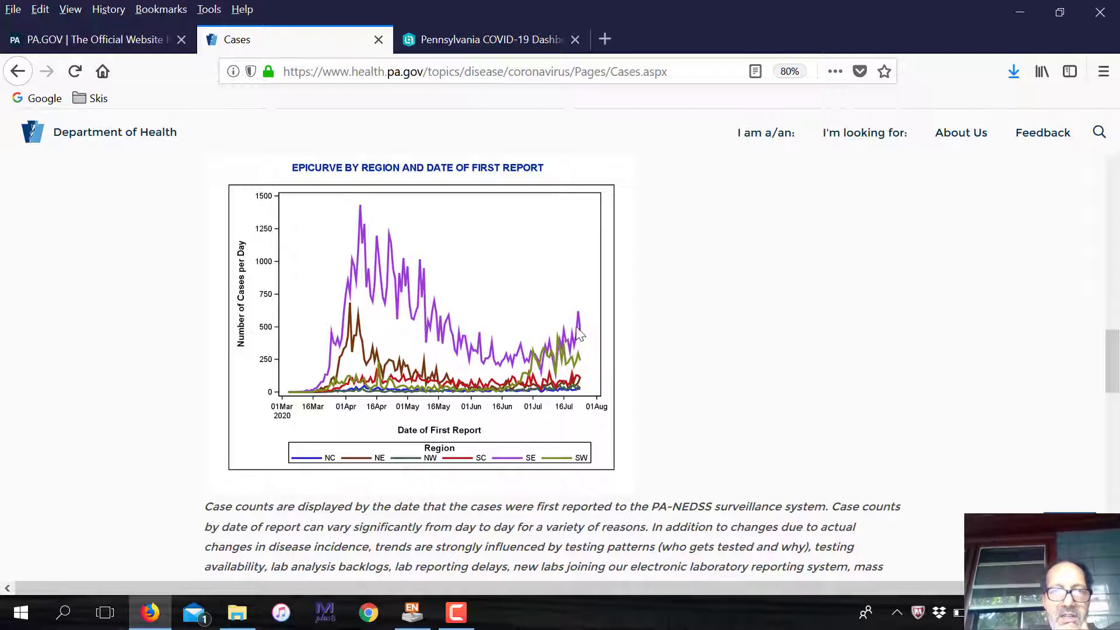
mouse_move(583, 323)
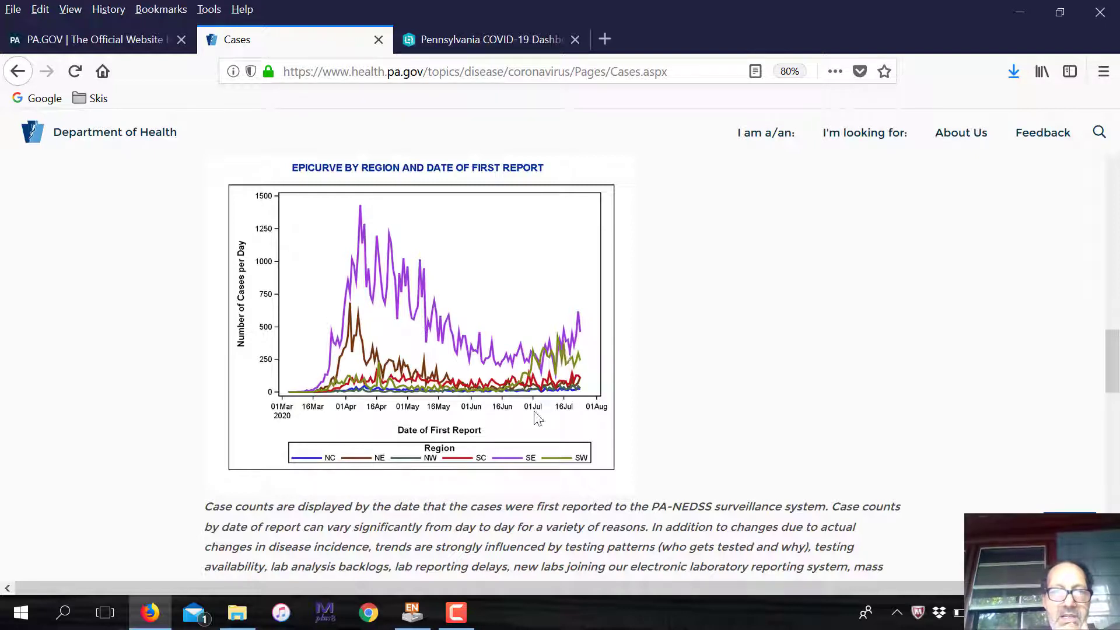
mouse_move(540, 362)
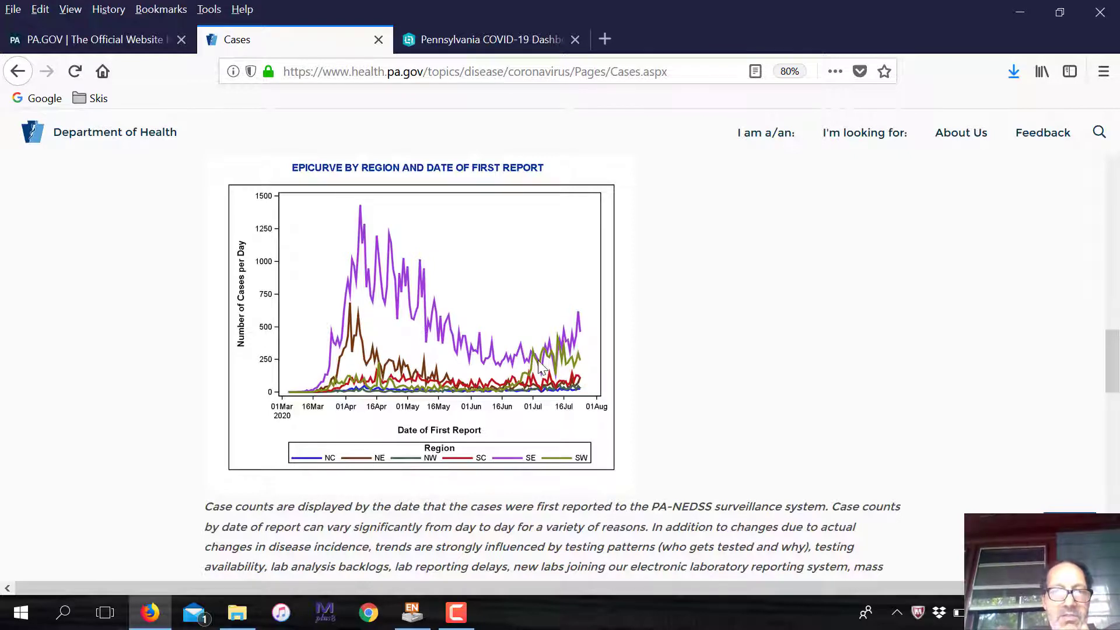
mouse_move(598, 358)
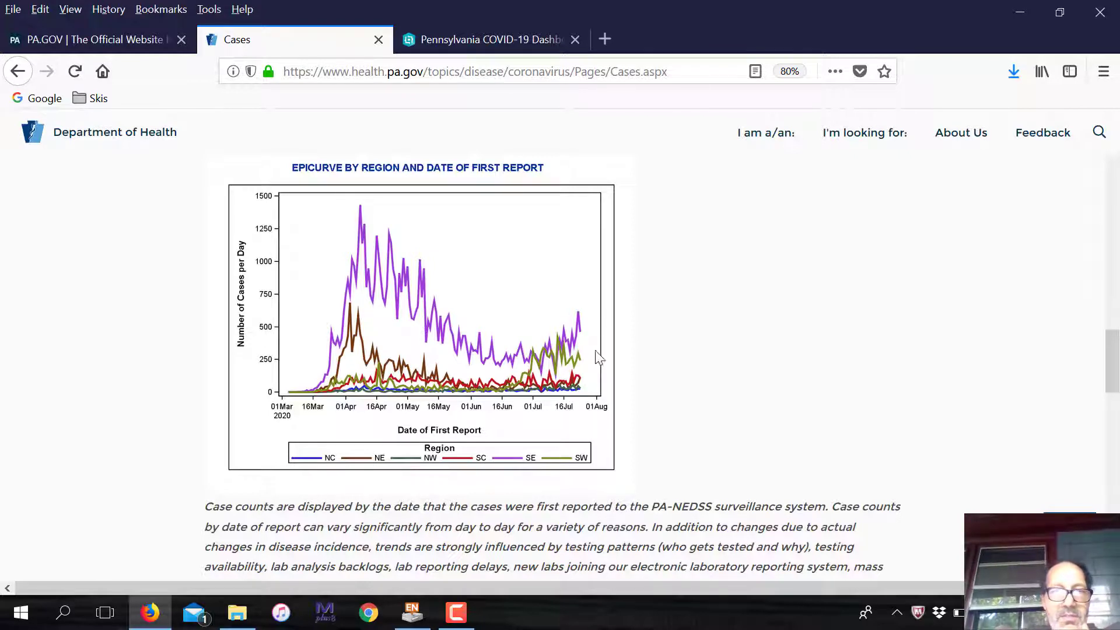
mouse_move(529, 297)
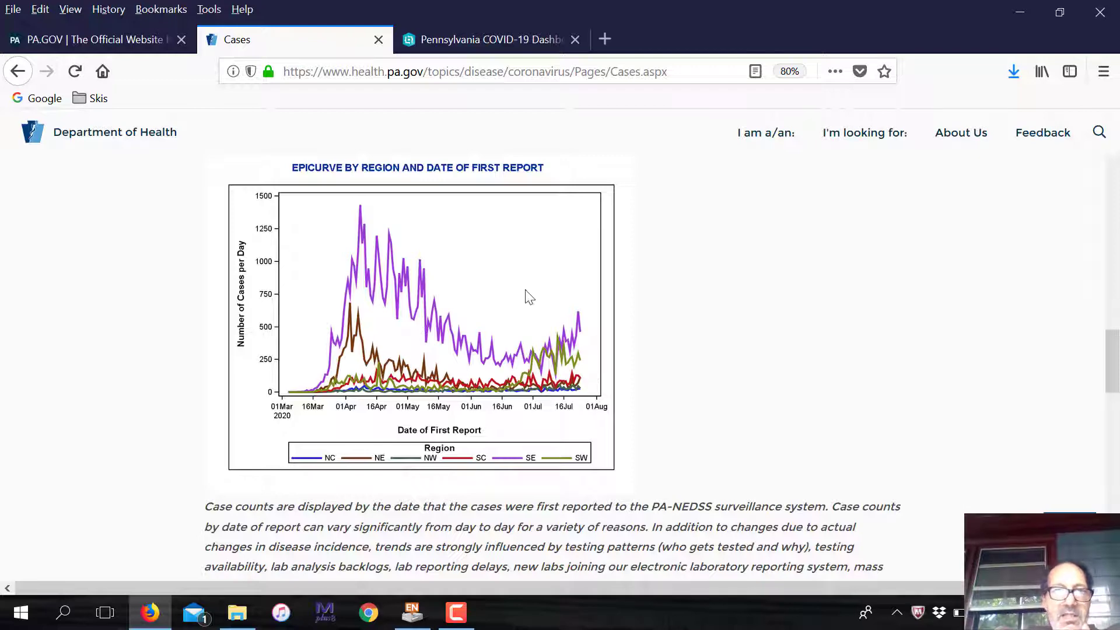
Switch to the Pennsylvania COVID-19 Dashboard browser tab
click(490, 39)
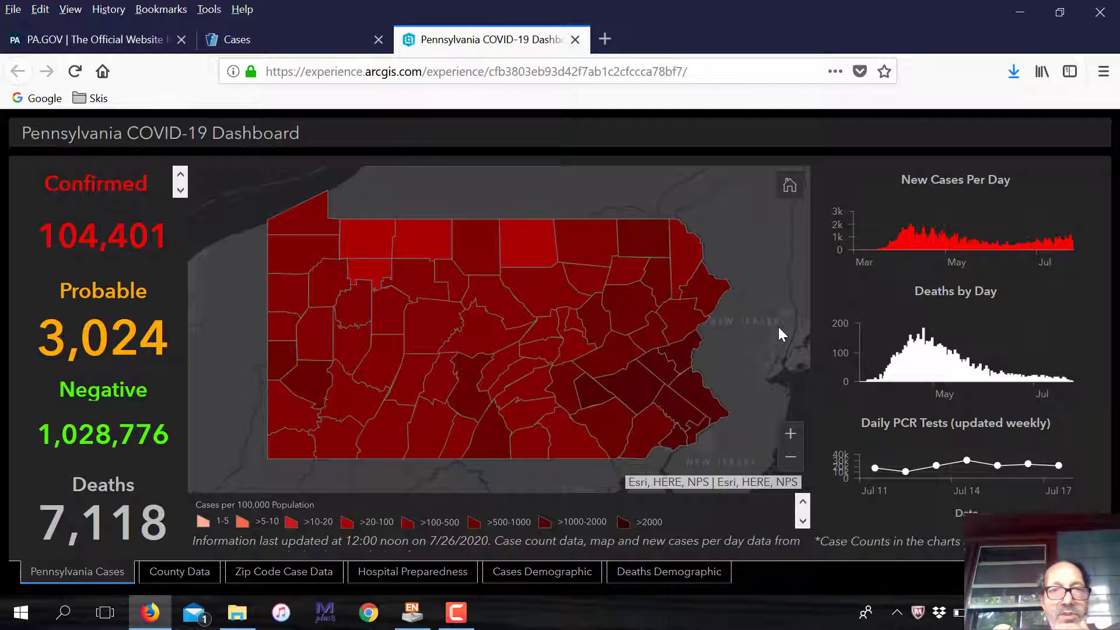
mouse_move(230, 365)
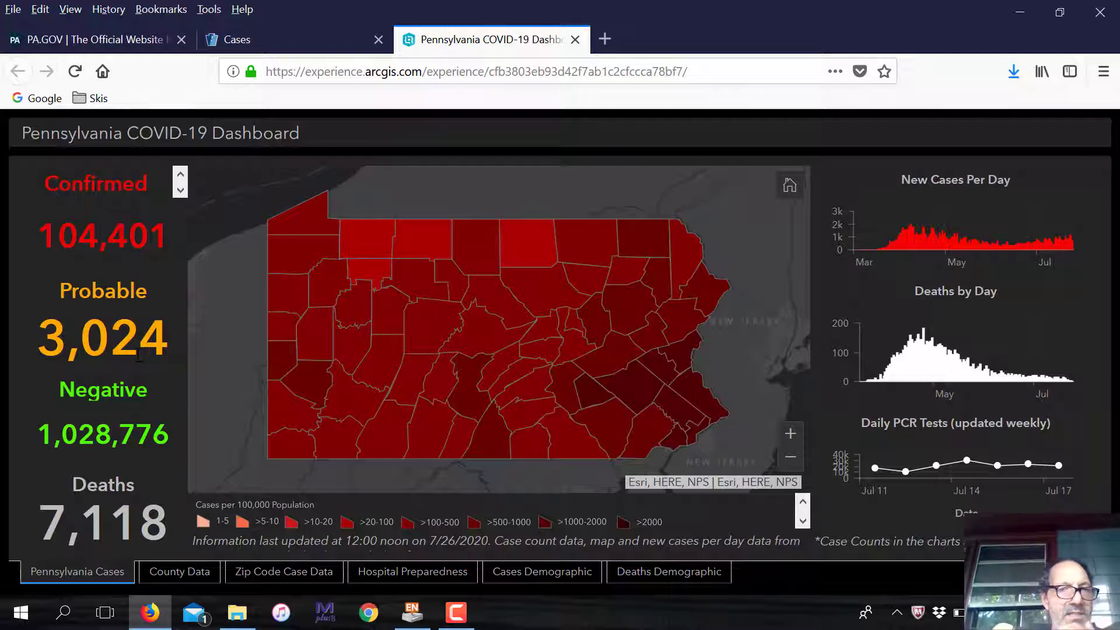
mouse_move(179, 396)
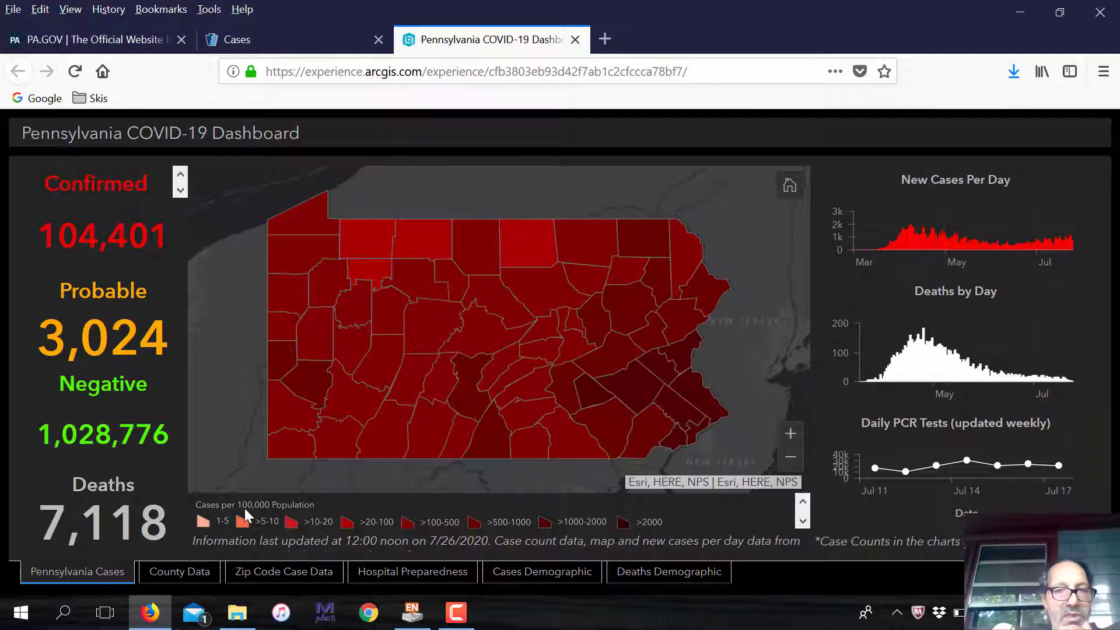
mouse_move(426, 523)
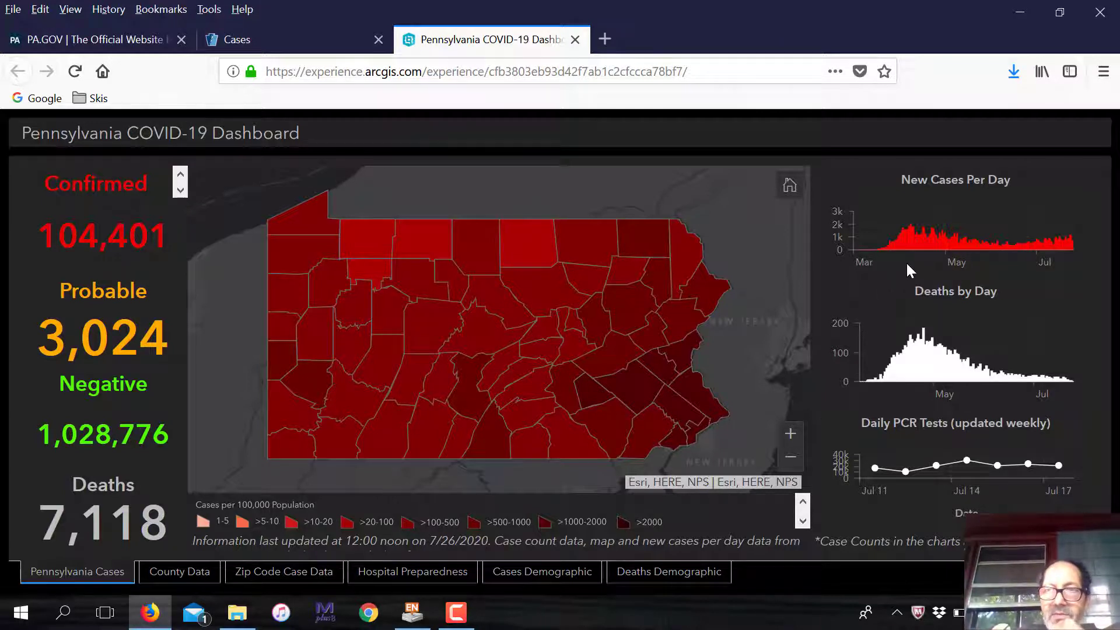
mouse_move(929, 268)
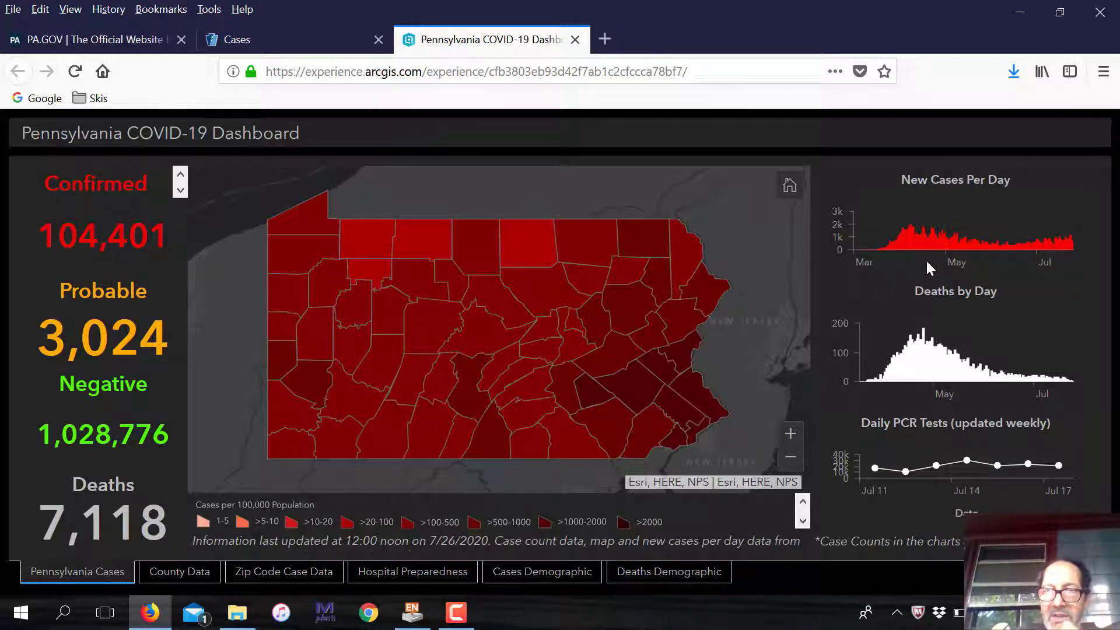
mouse_move(1019, 237)
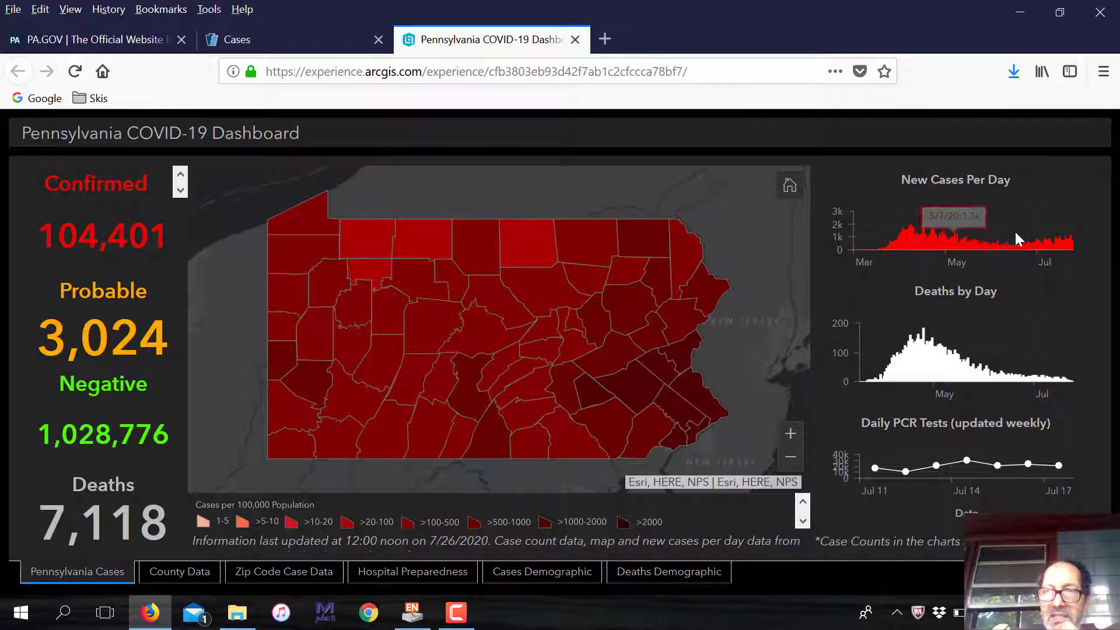
mouse_move(978, 370)
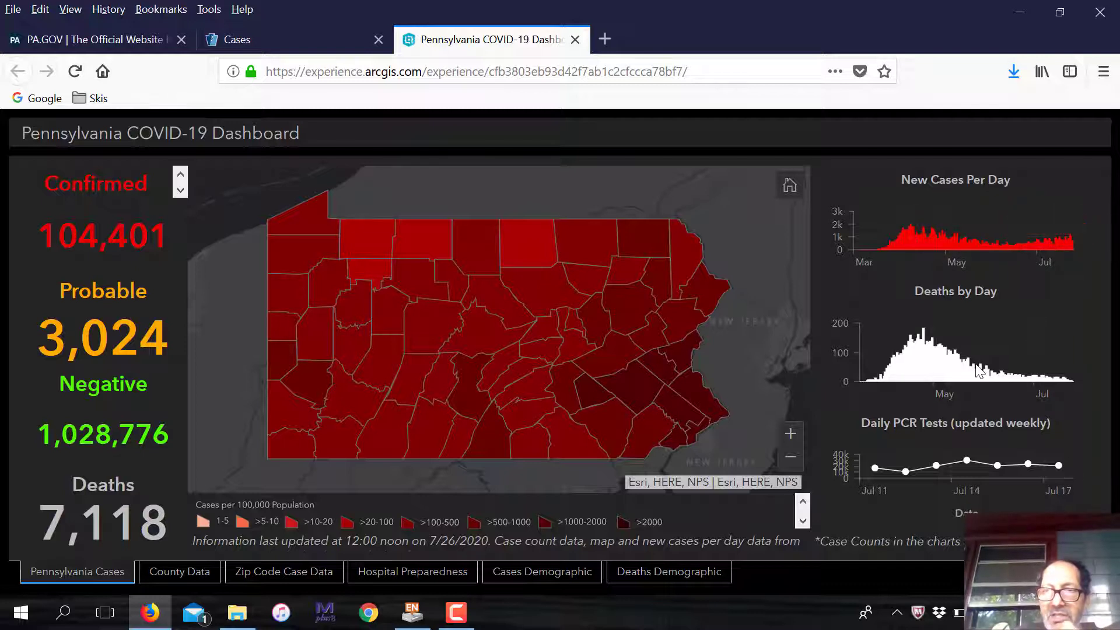
mouse_move(1071, 390)
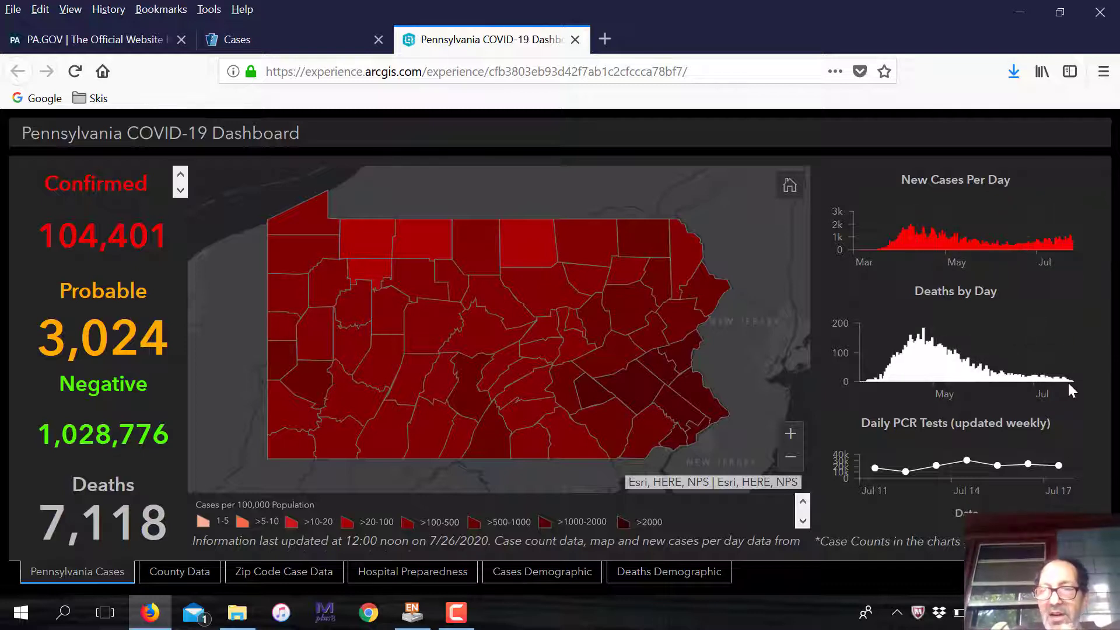
mouse_move(904, 382)
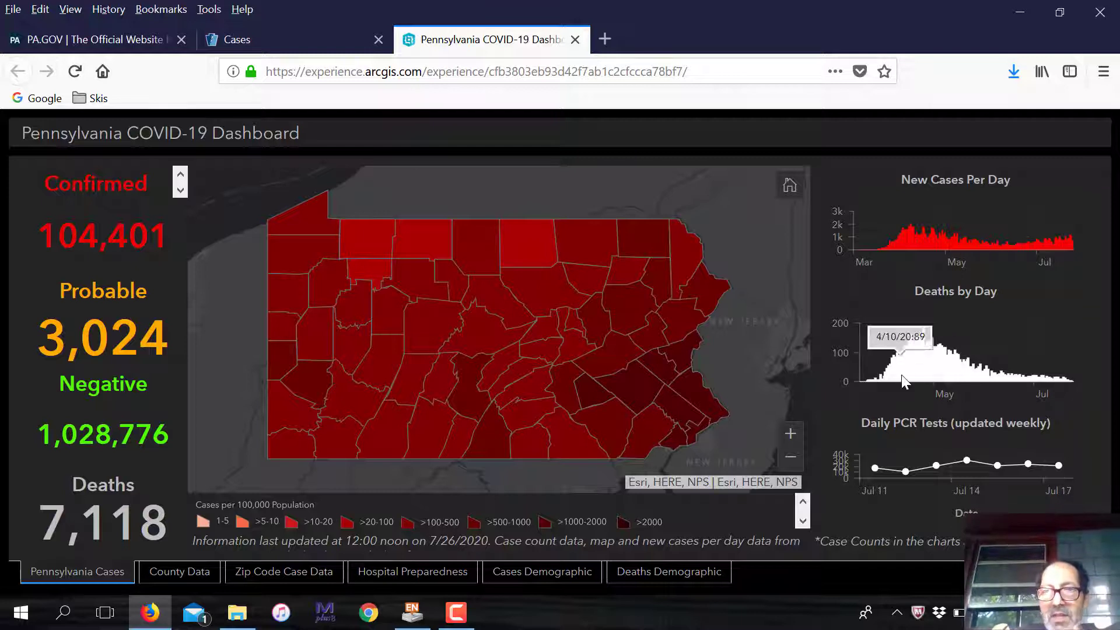
mouse_move(950, 379)
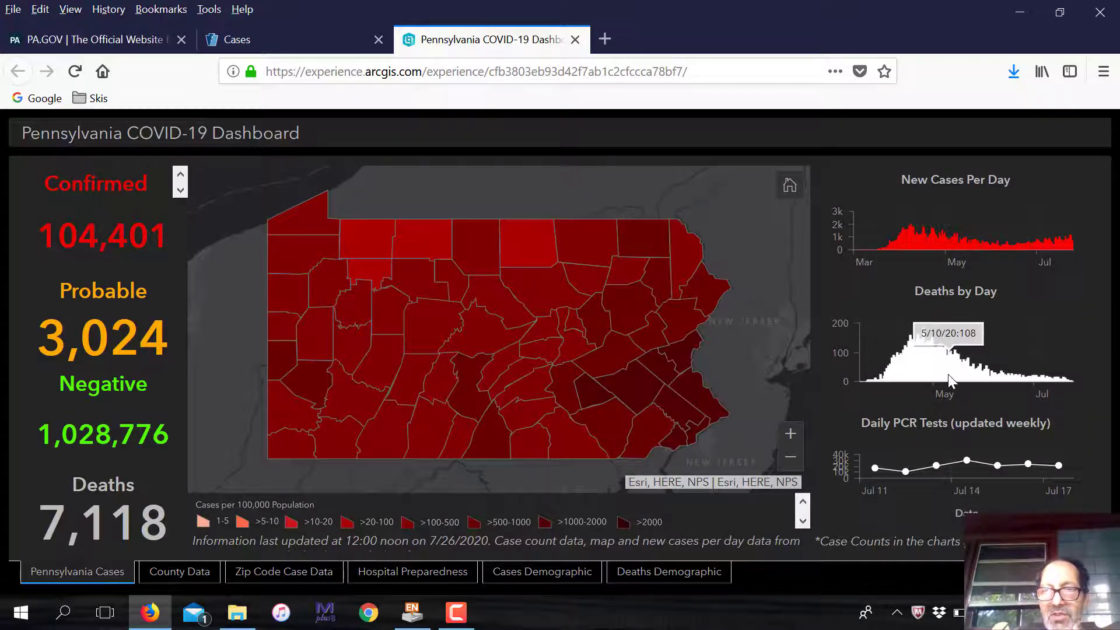
mouse_move(1073, 391)
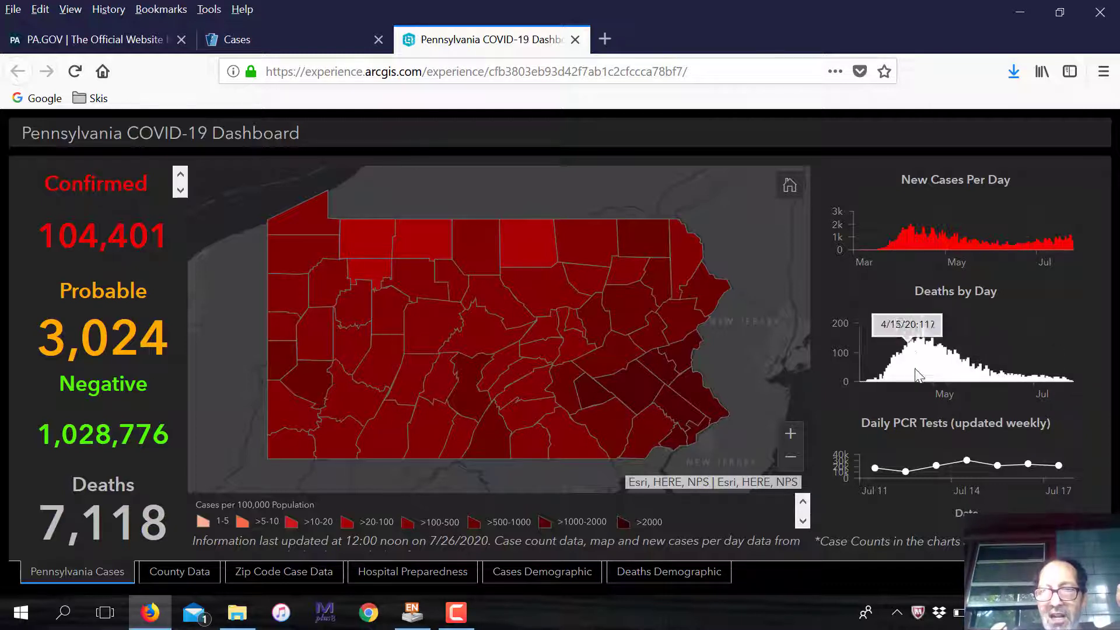
mouse_move(942, 382)
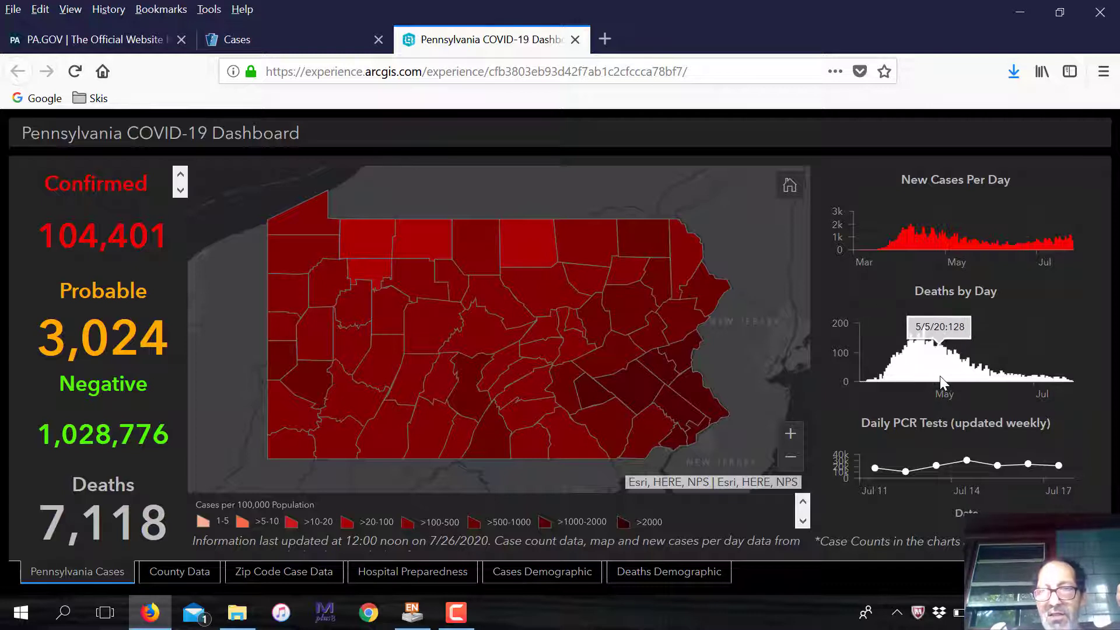
mouse_move(1072, 393)
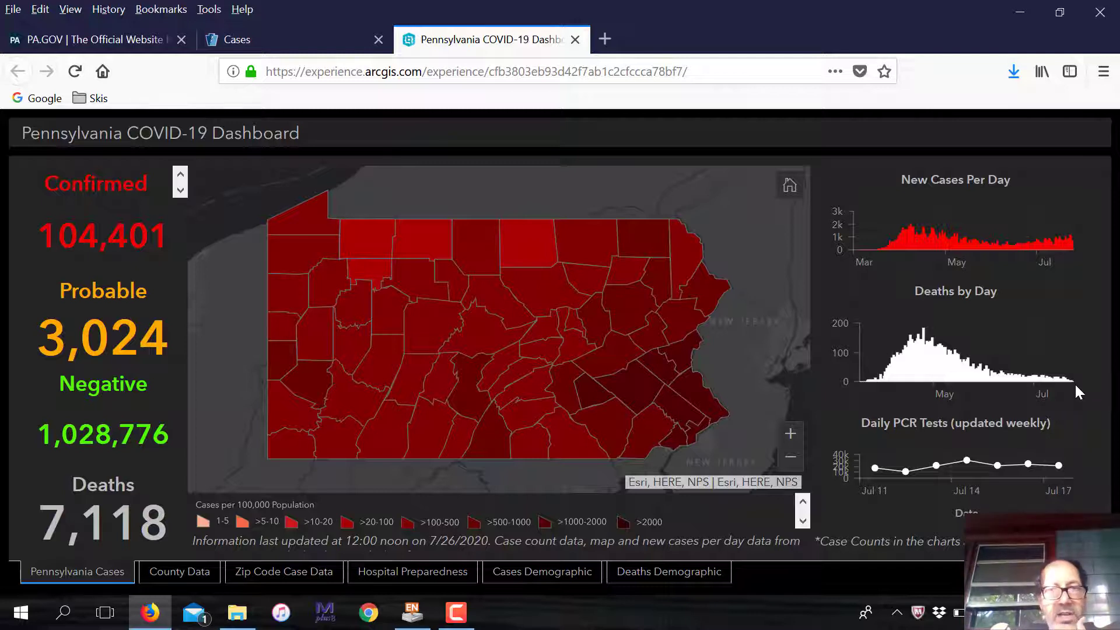
mouse_move(720, 436)
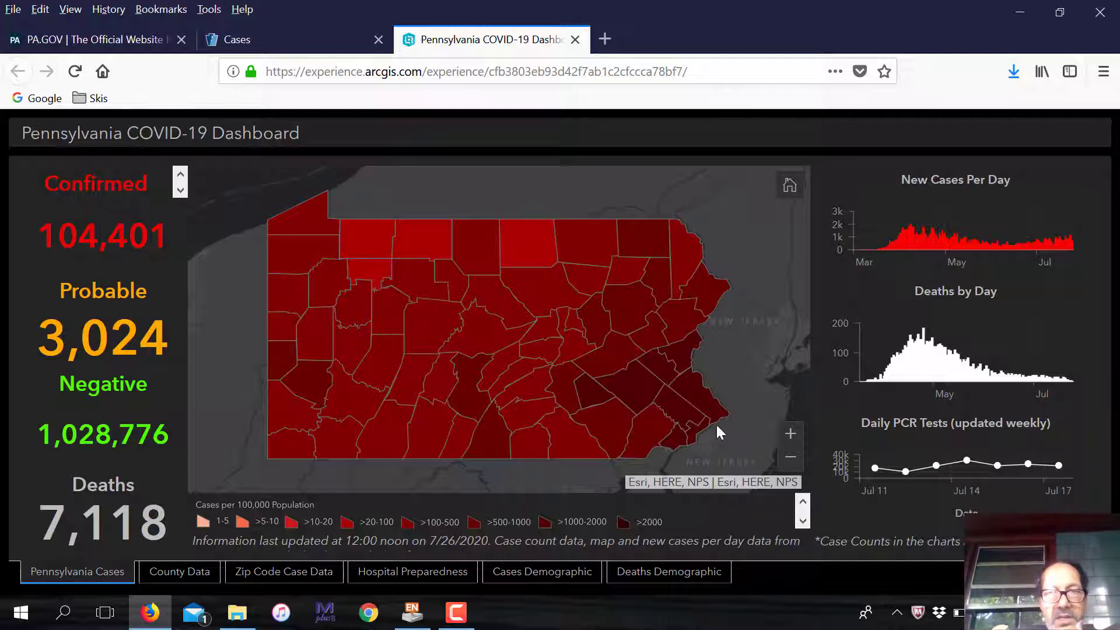
mouse_move(700, 402)
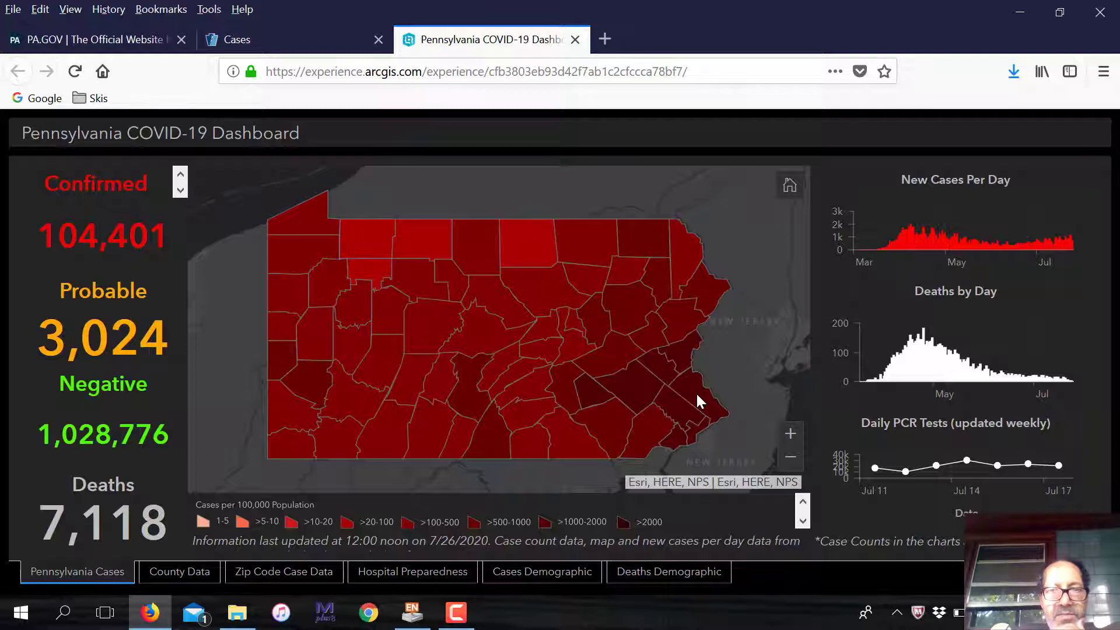
mouse_move(701, 430)
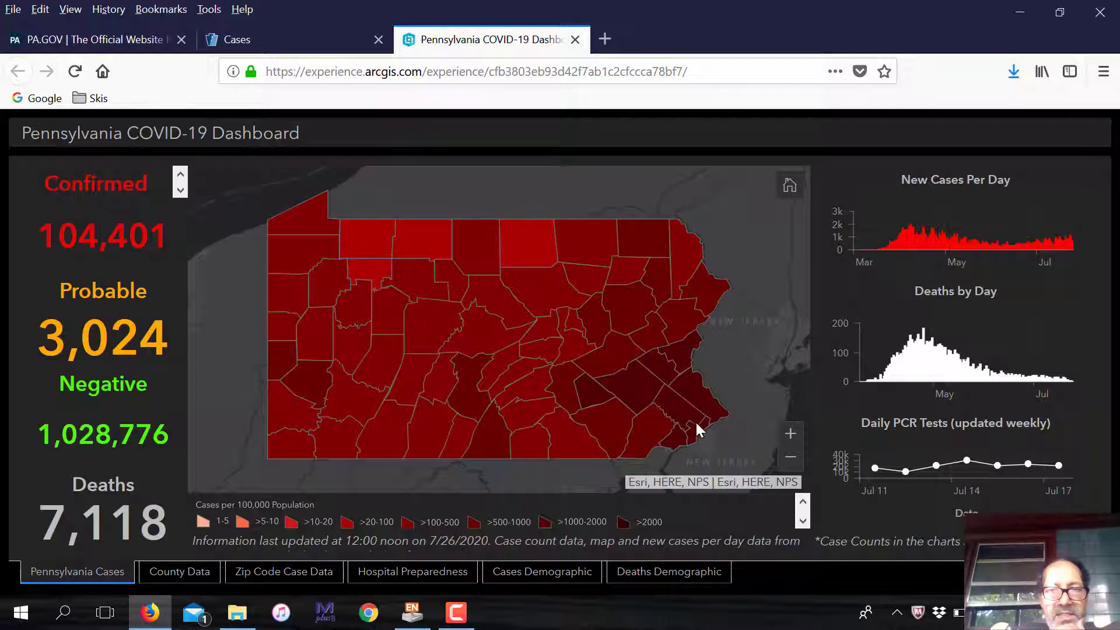
click(699, 432)
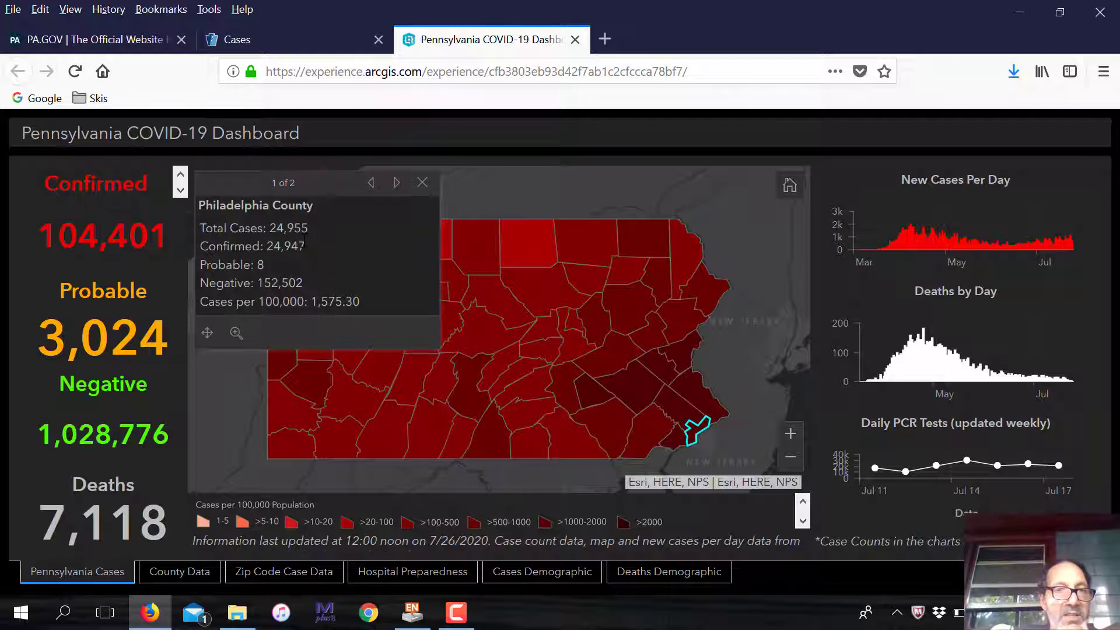
mouse_move(365, 216)
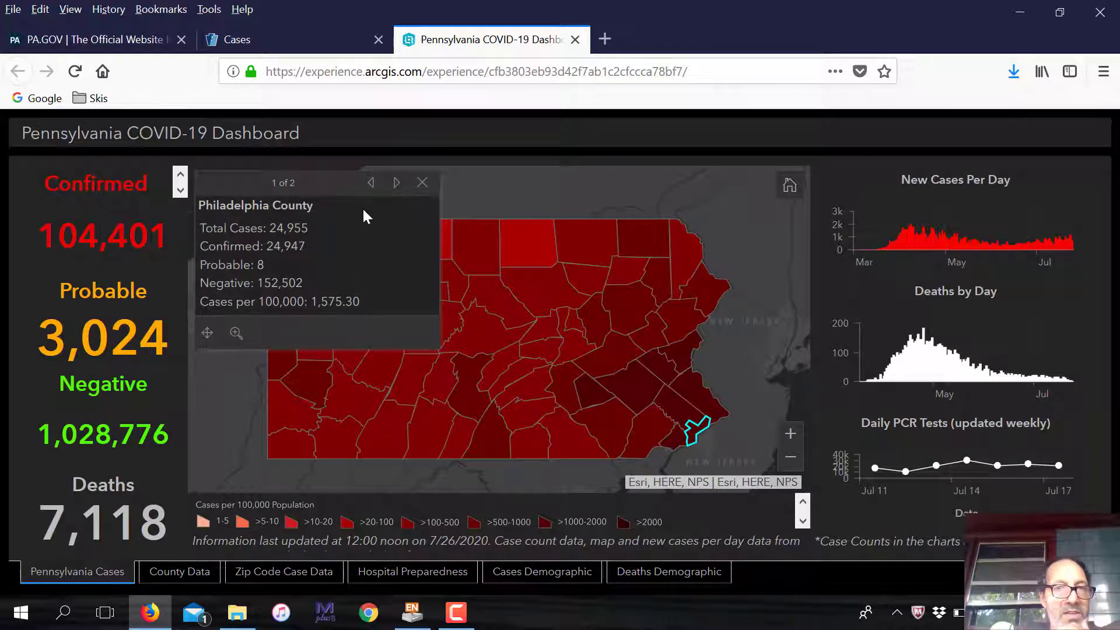
click(421, 182)
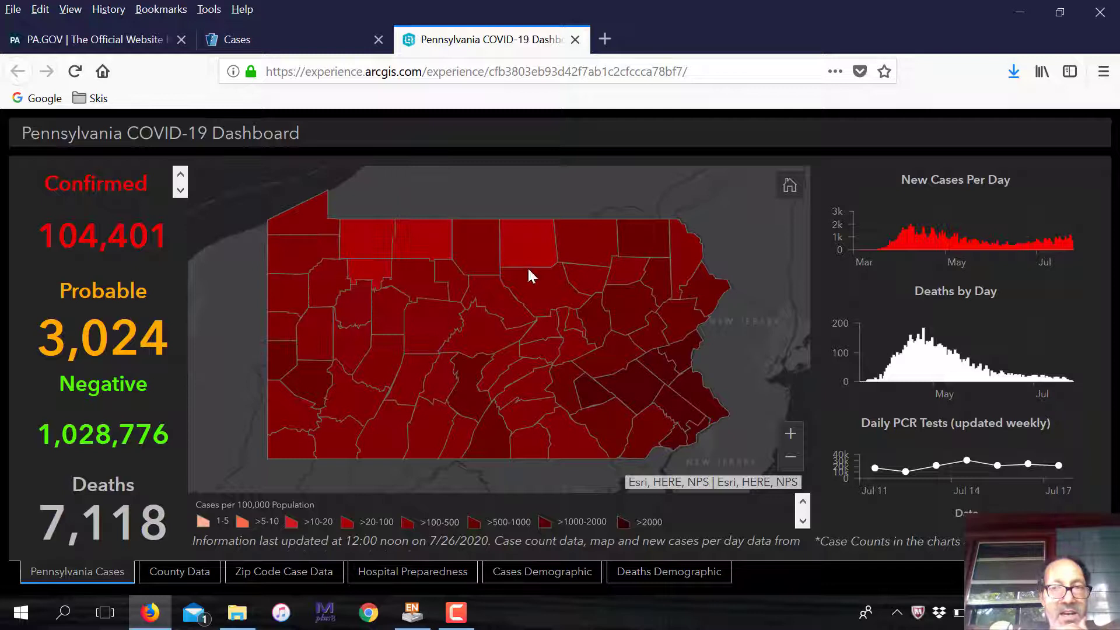
click(698, 396)
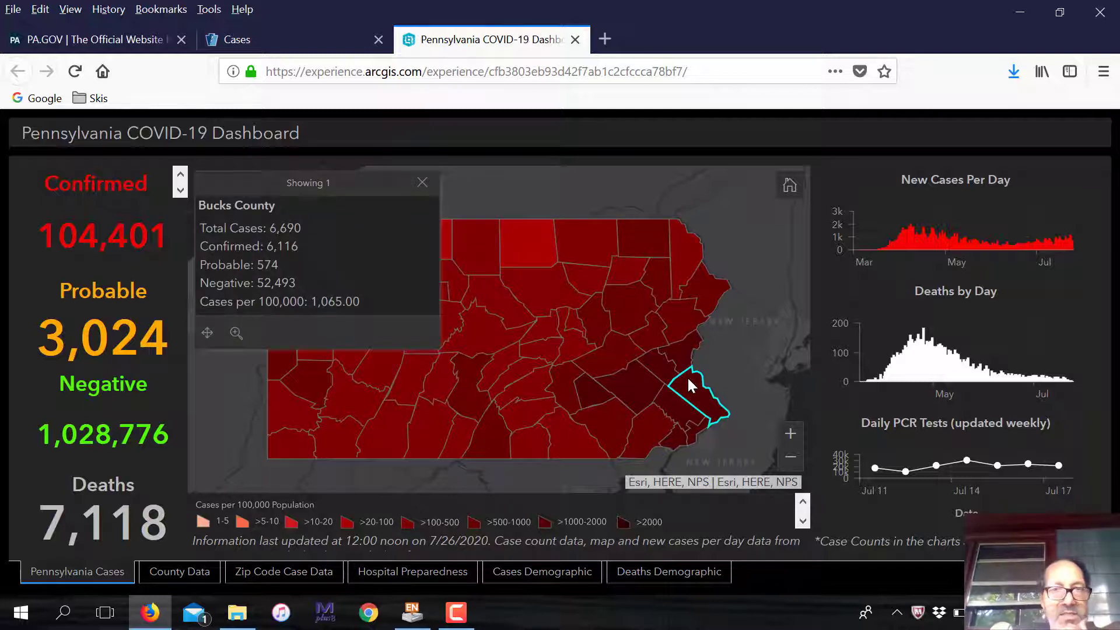
mouse_move(542, 255)
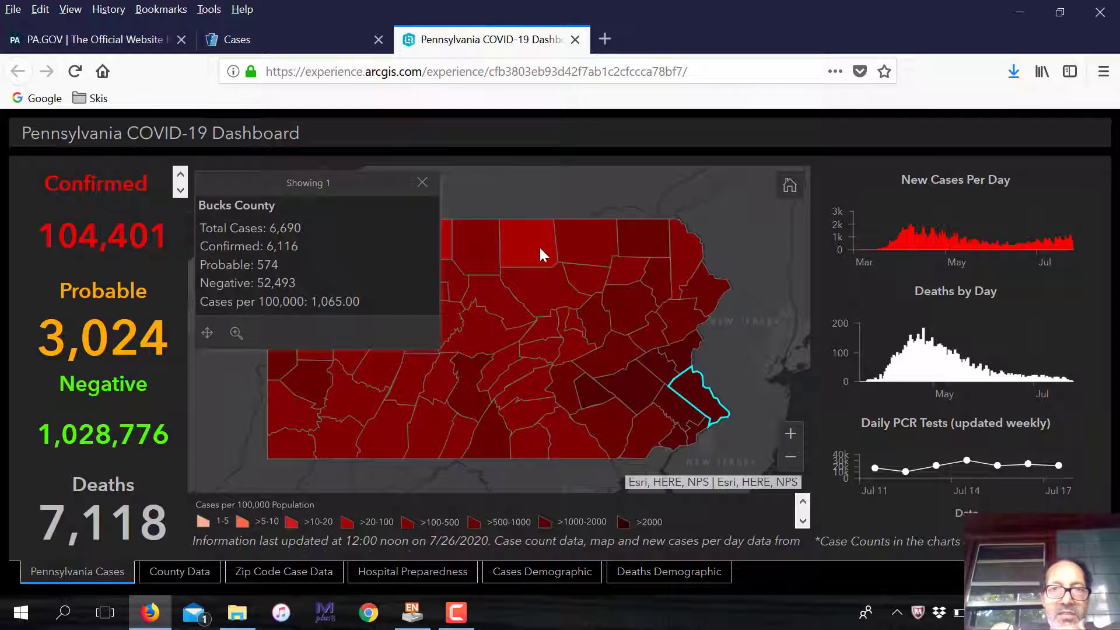
click(421, 182)
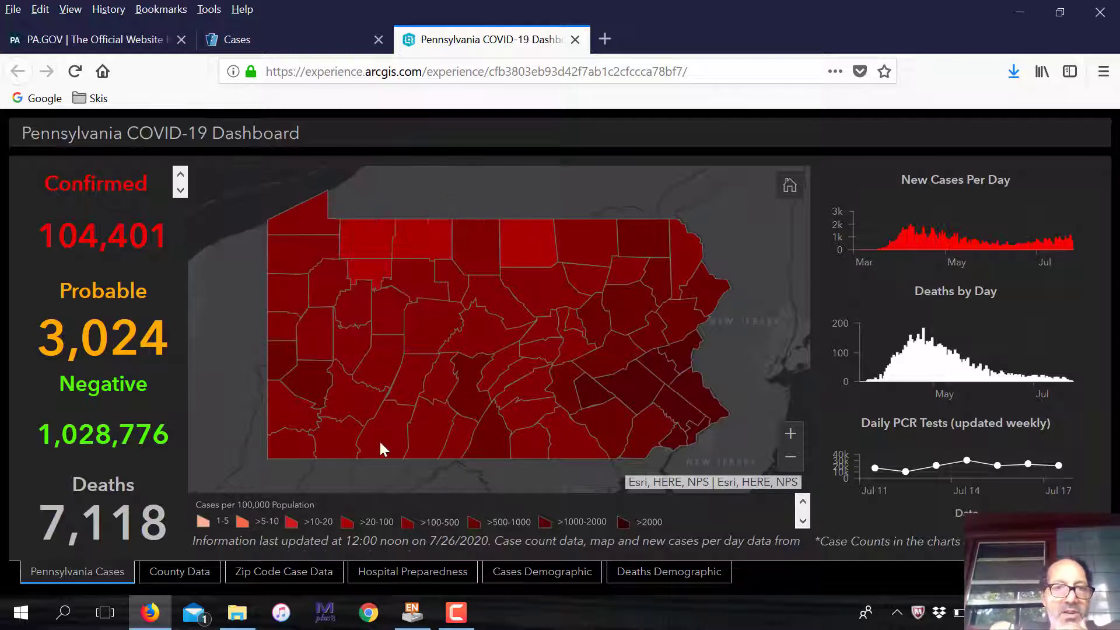
mouse_move(290, 589)
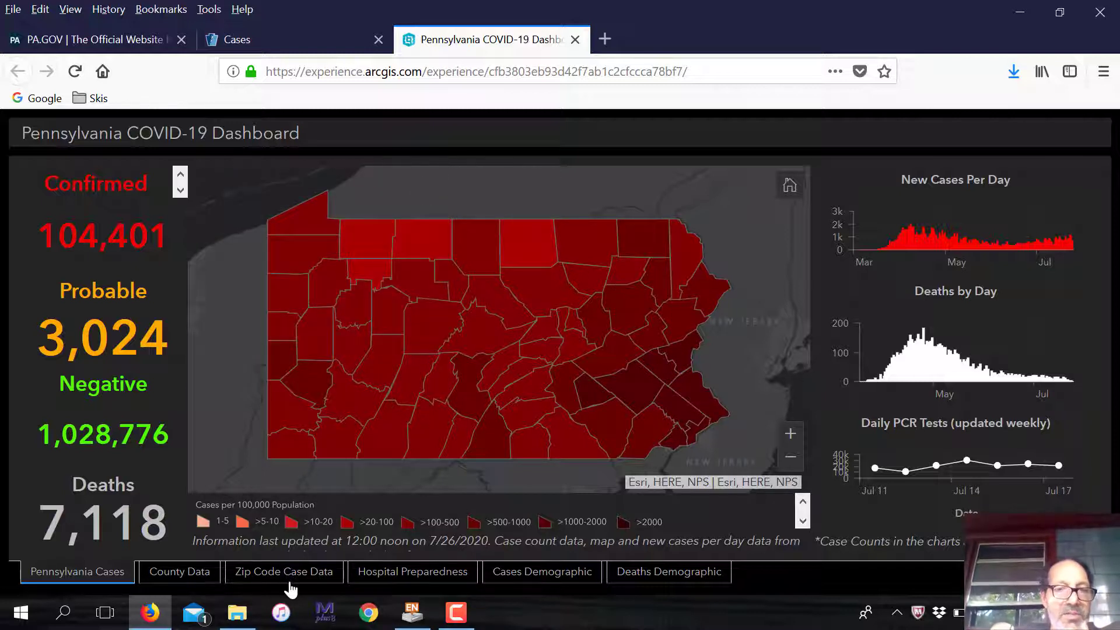
Show the Hospital Preparedness tab with COVID-19 patient counts and available bed charts
click(413, 572)
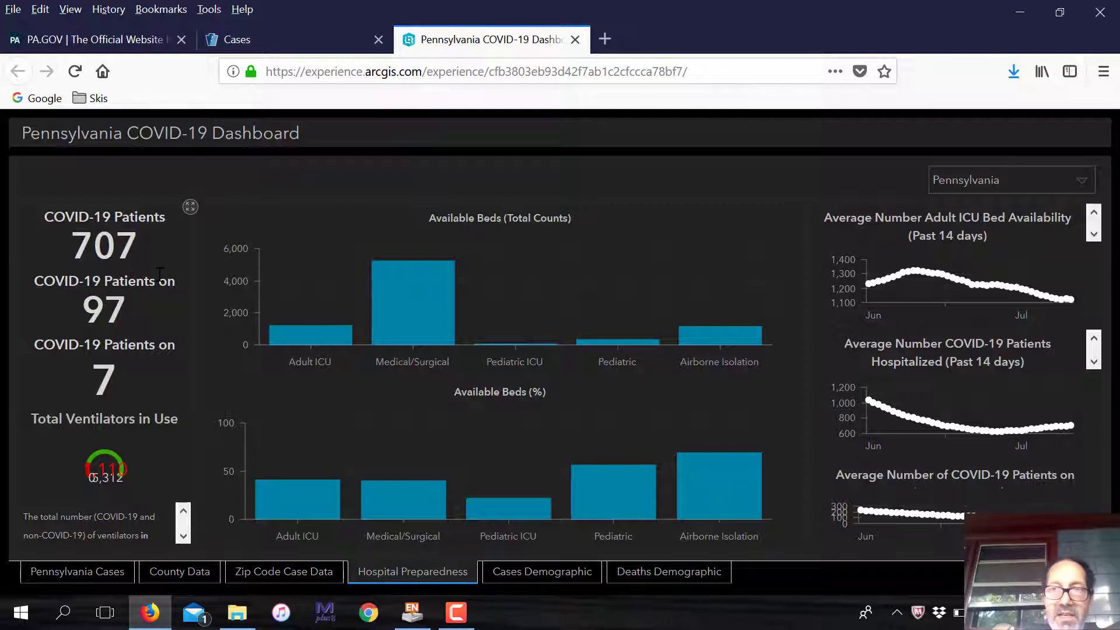
mouse_move(152, 300)
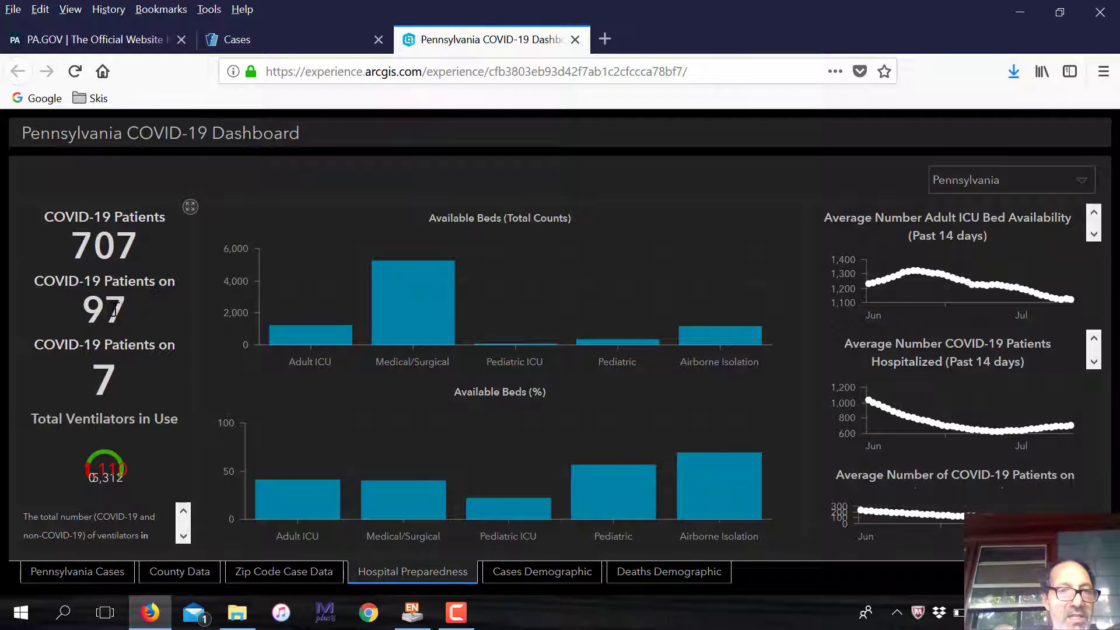
mouse_move(144, 317)
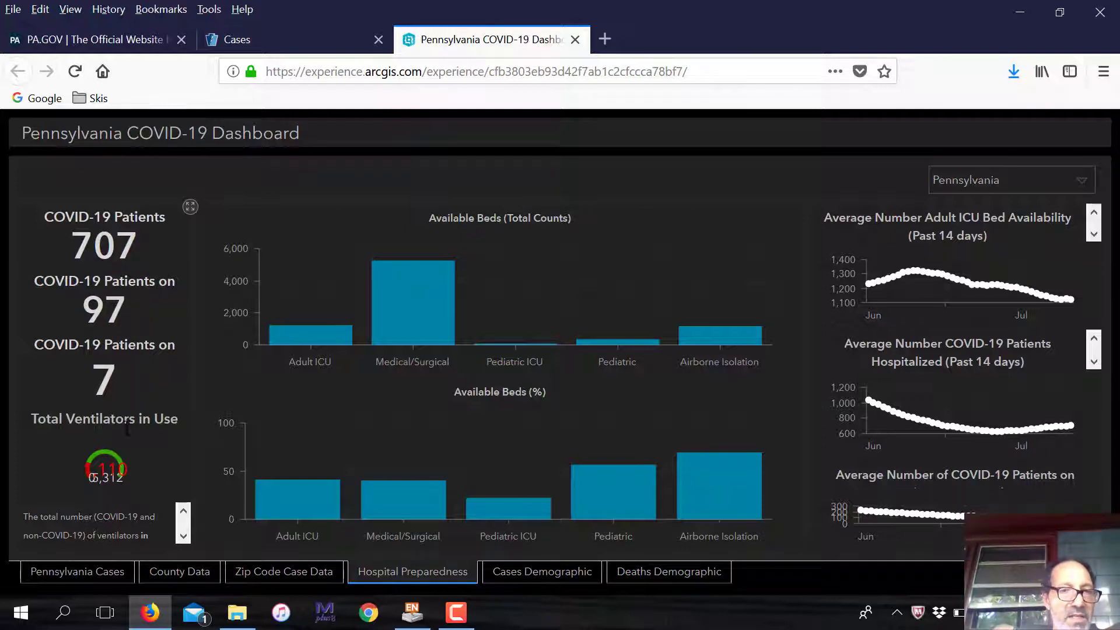
mouse_move(143, 404)
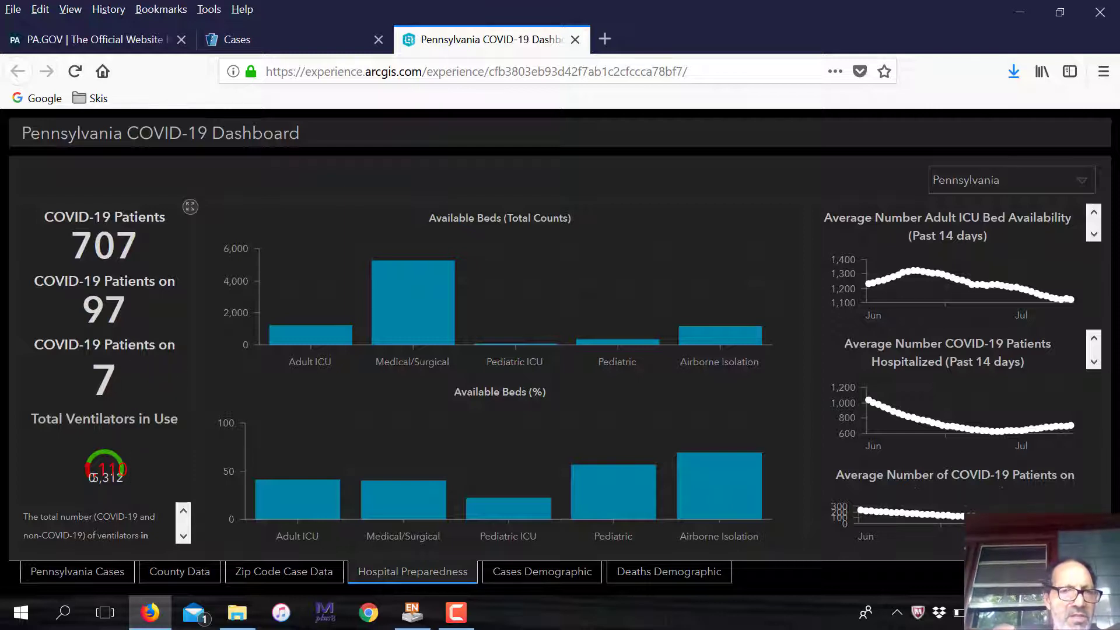
mouse_move(196, 413)
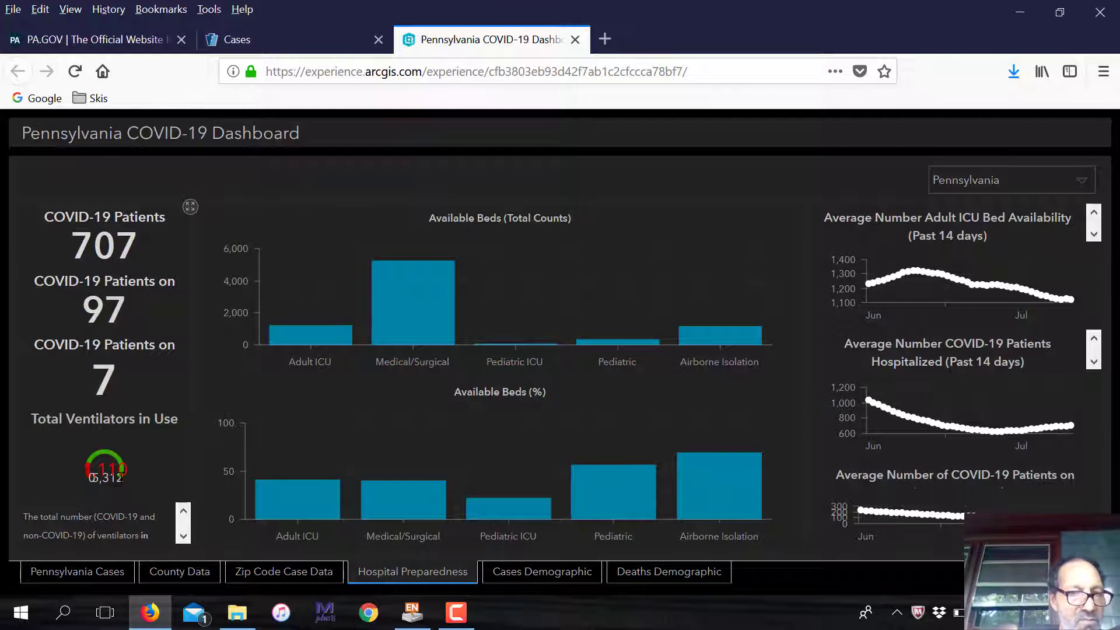
mouse_move(116, 339)
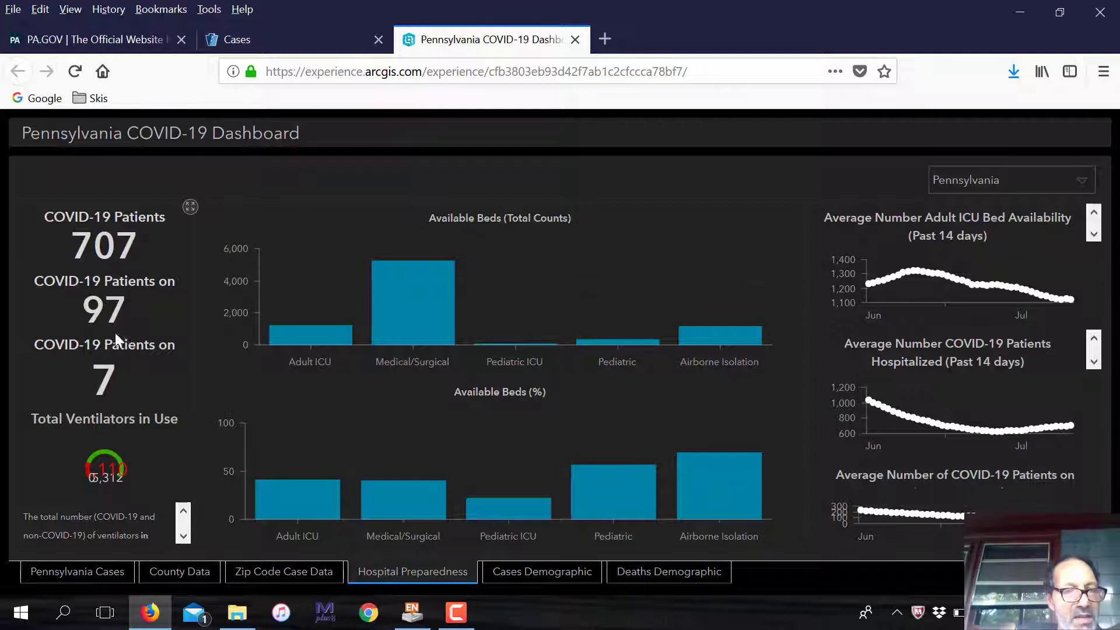
mouse_move(182, 371)
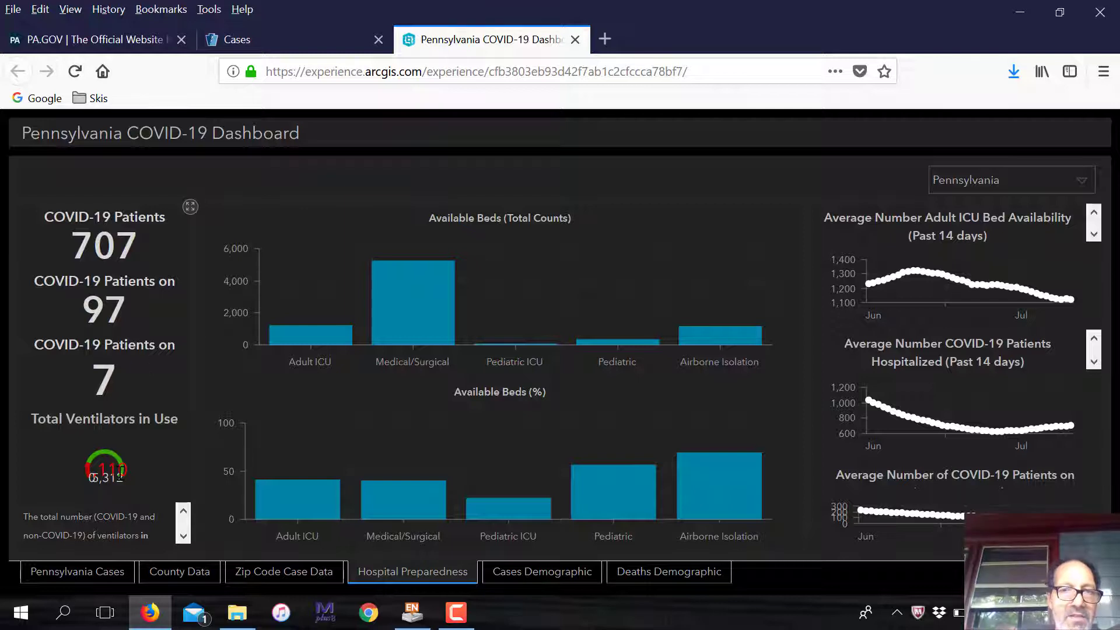
mouse_move(162, 488)
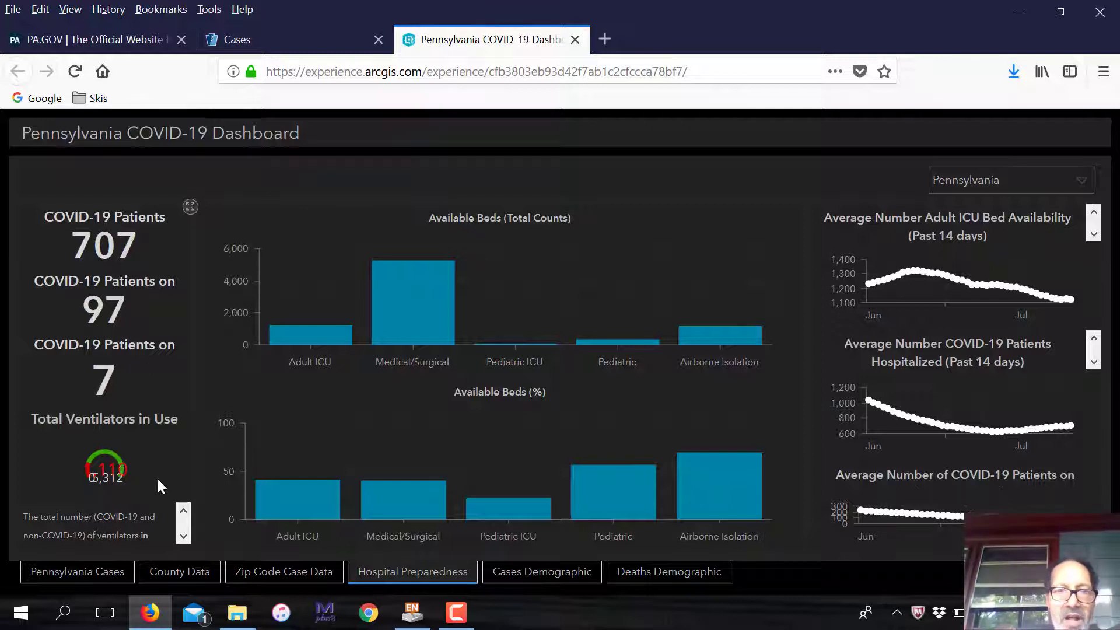
mouse_move(180, 483)
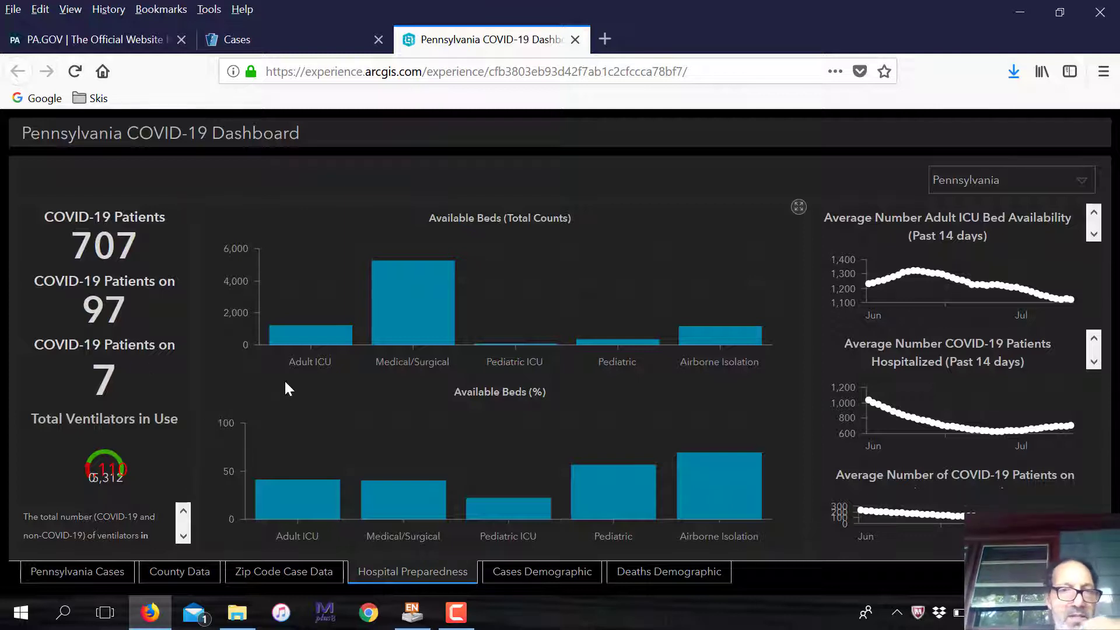
mouse_move(299, 507)
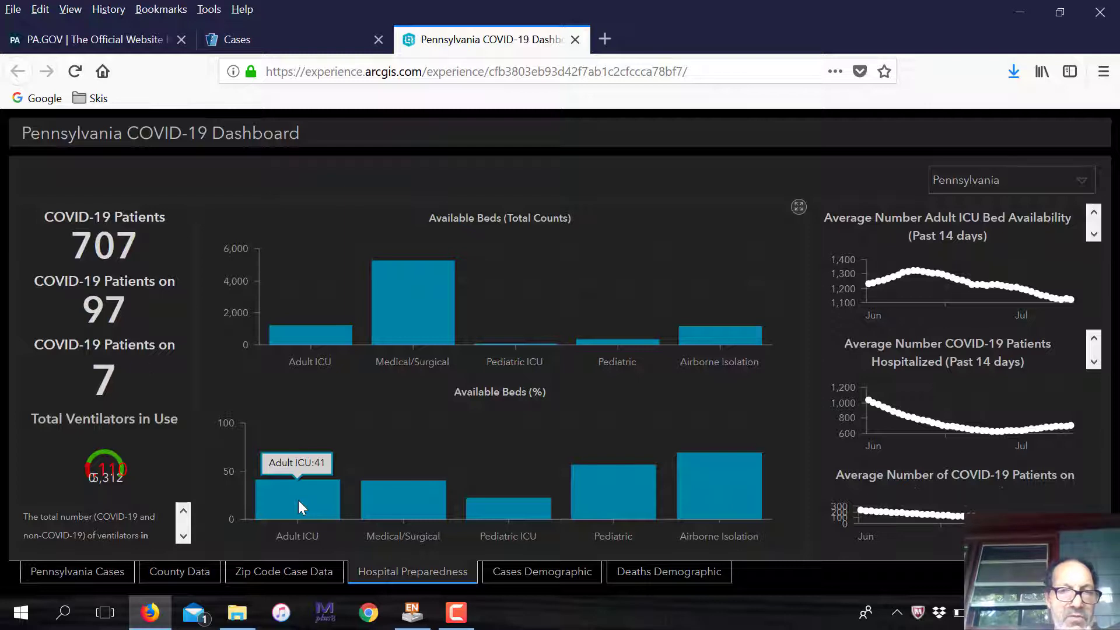
mouse_move(334, 504)
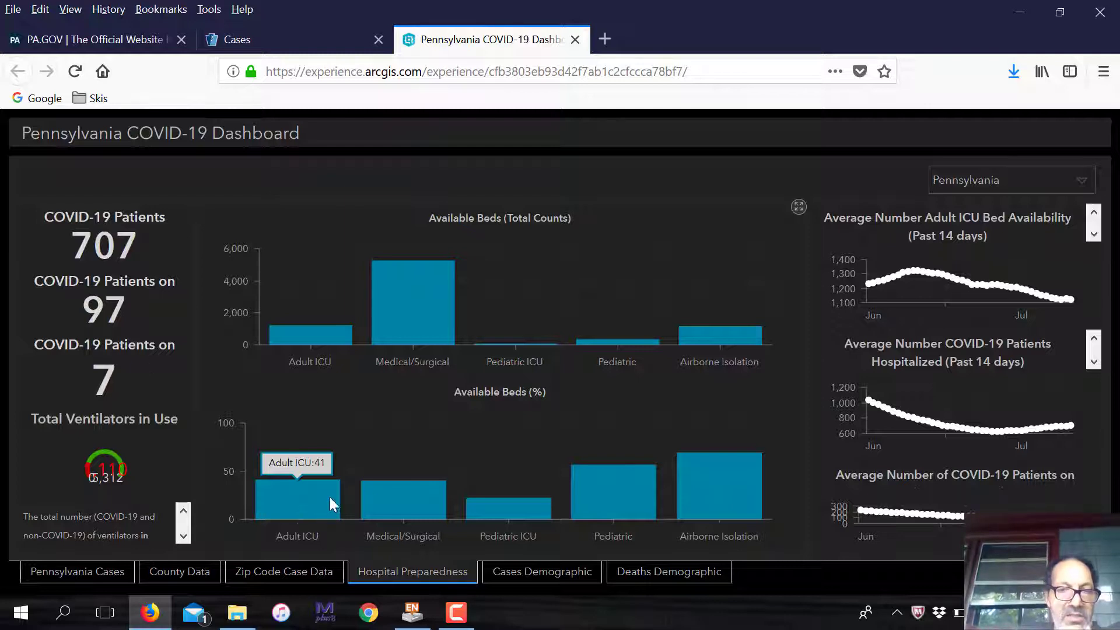
mouse_move(398, 498)
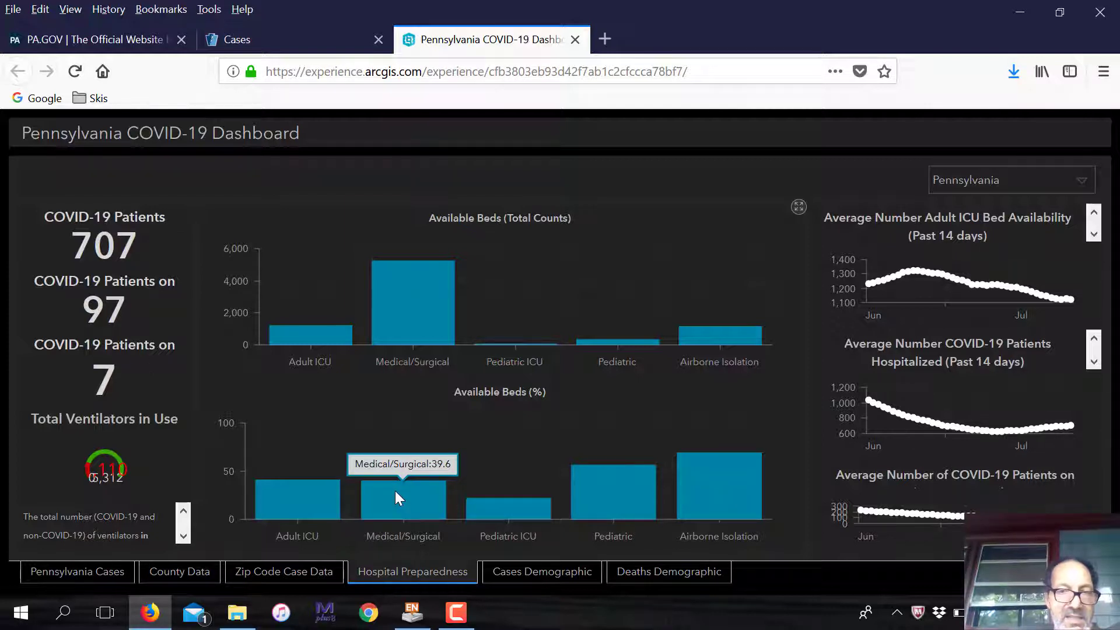
mouse_move(501, 515)
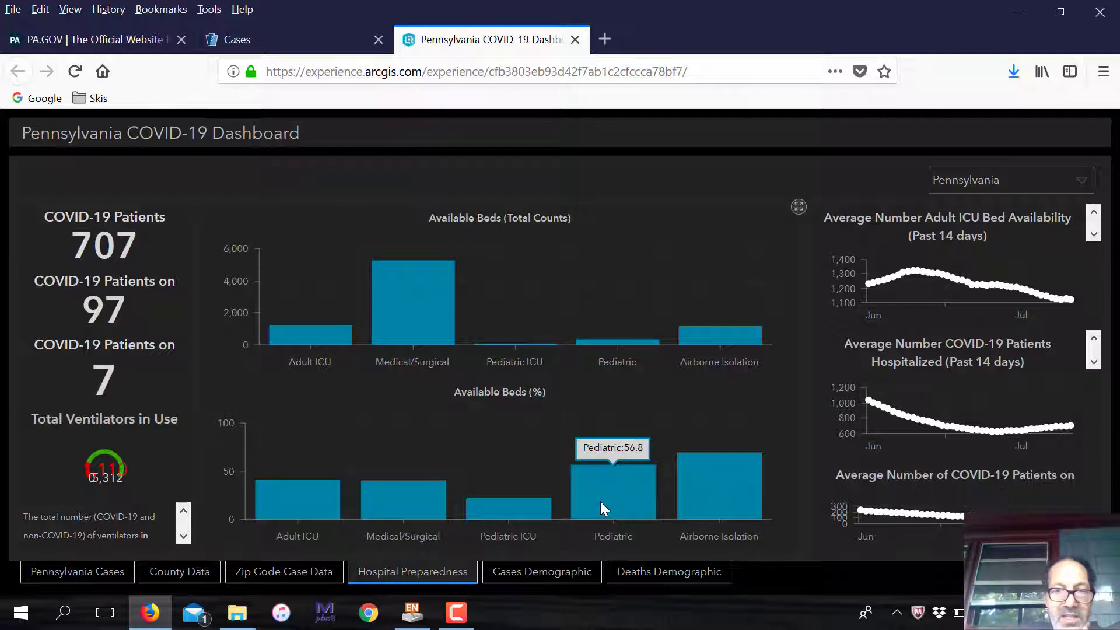
mouse_move(612, 504)
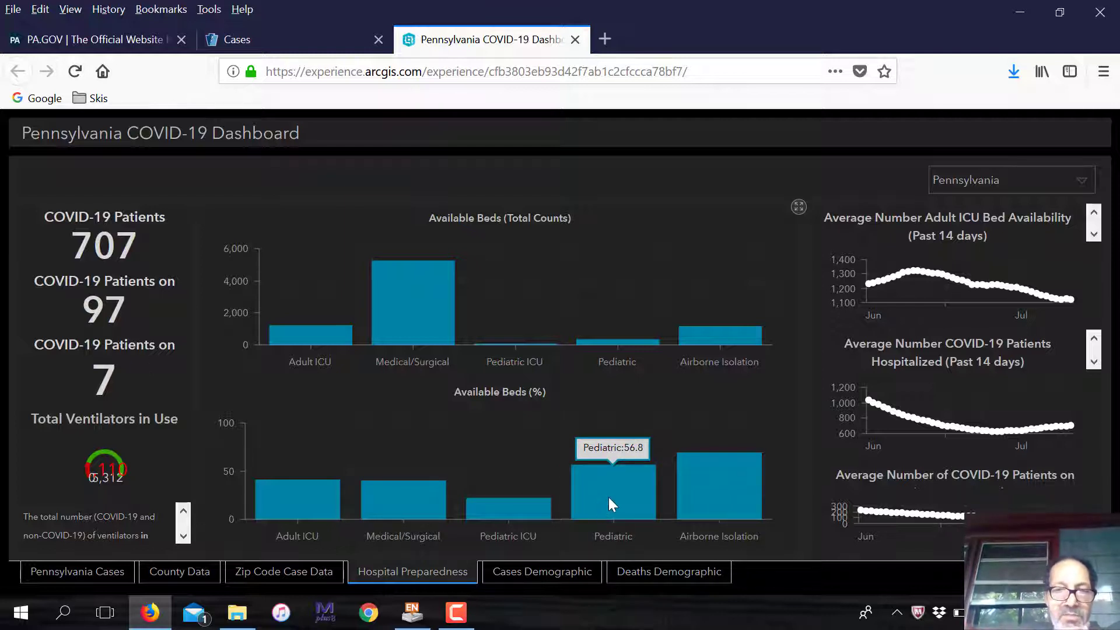
mouse_move(708, 506)
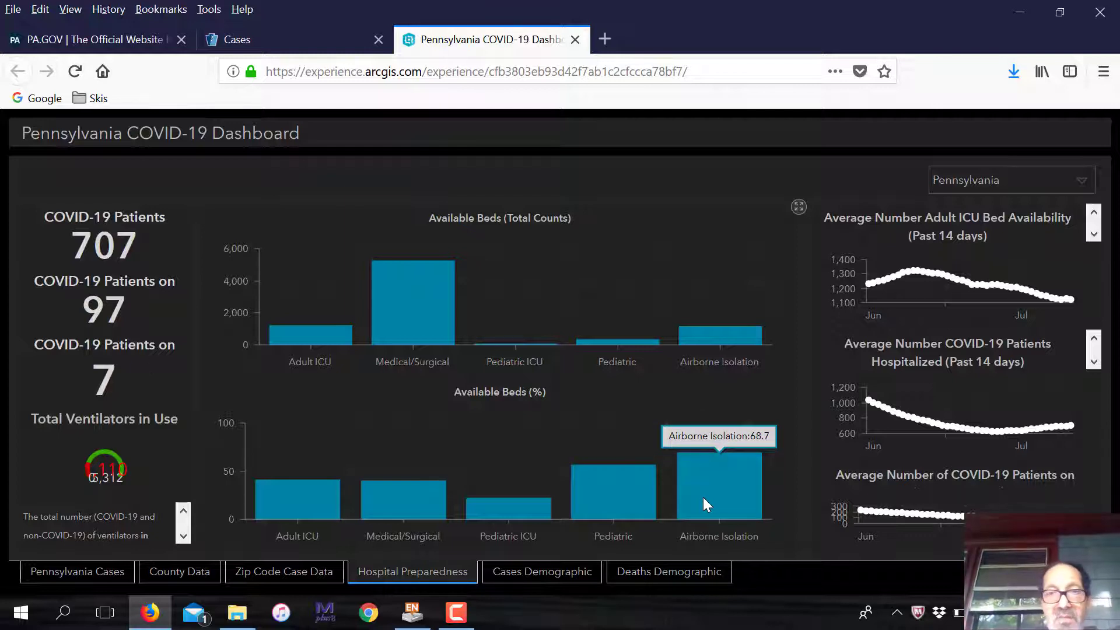
mouse_move(724, 482)
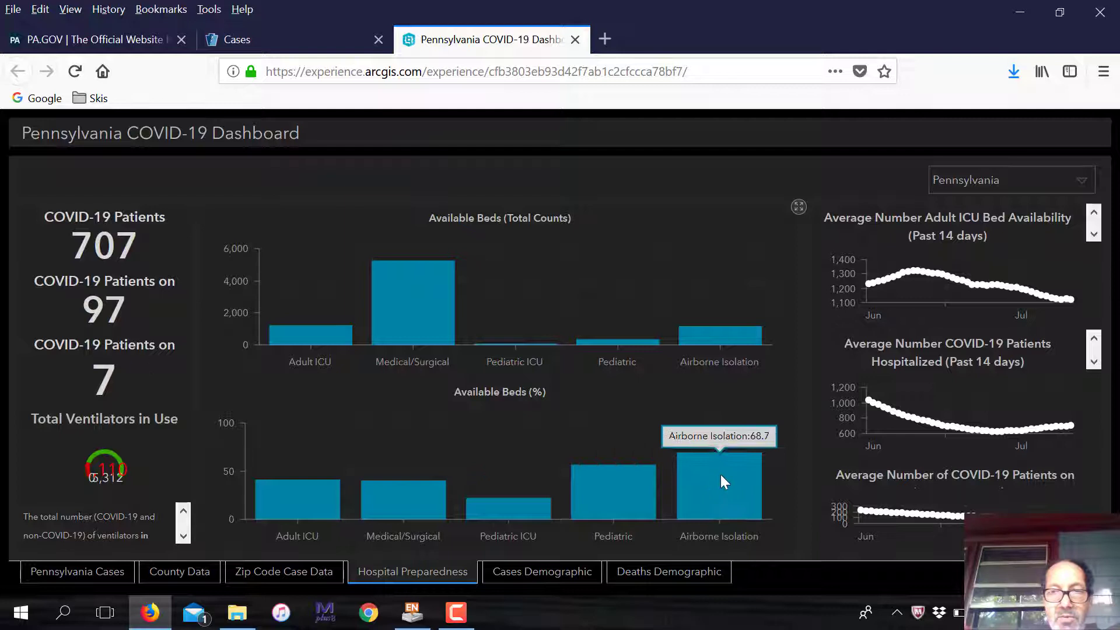
mouse_move(218, 345)
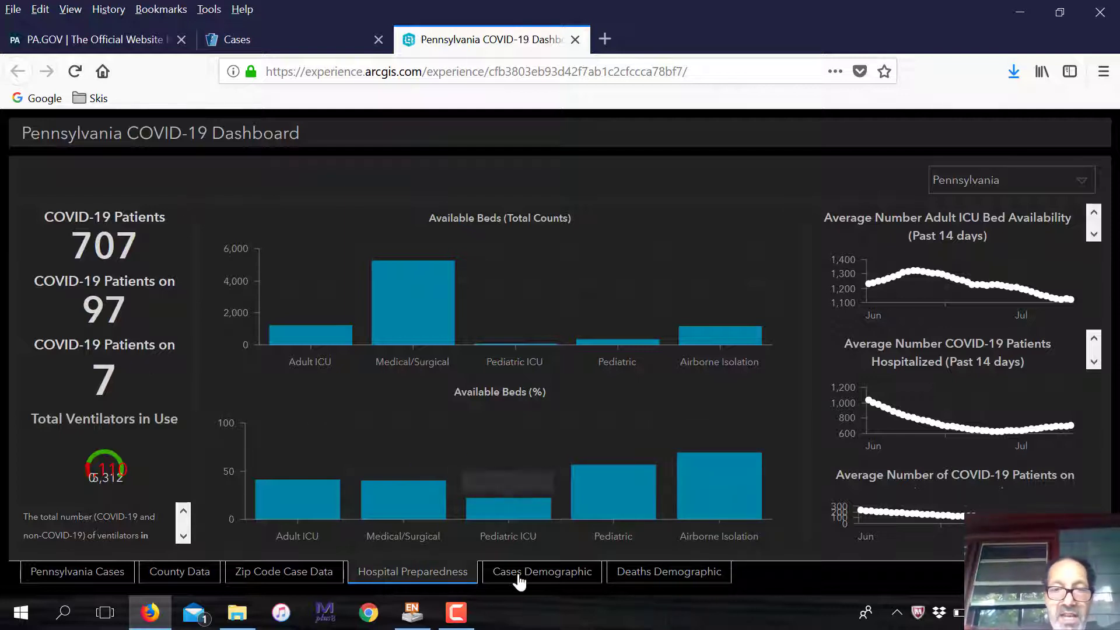
Show the Cases Demographic tab with cases by gender, age, ethnicity and race
click(542, 572)
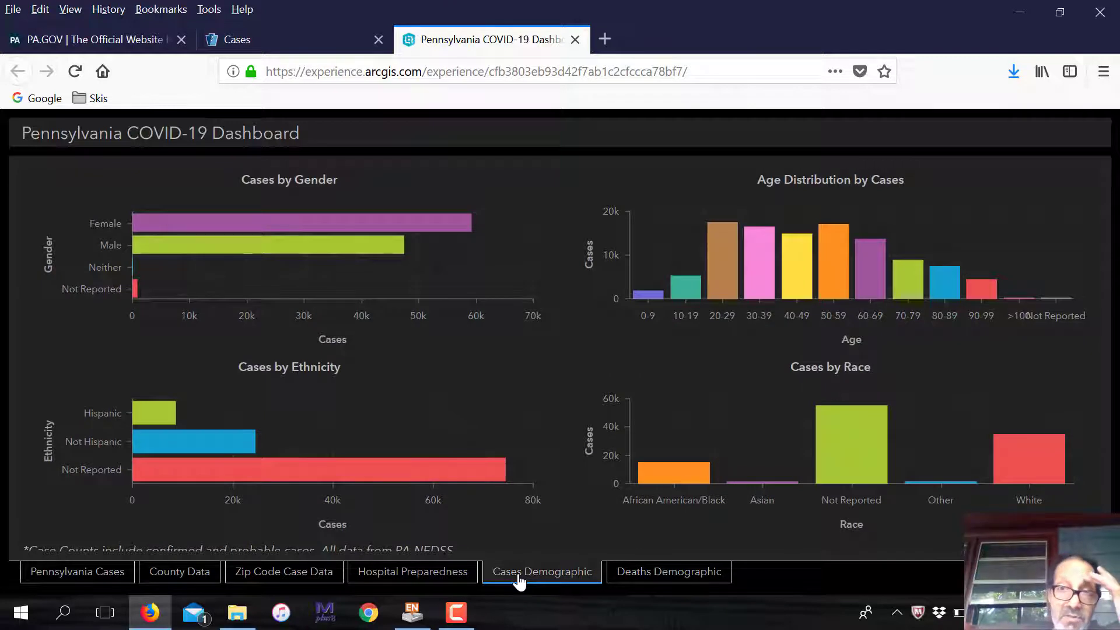
mouse_move(836, 346)
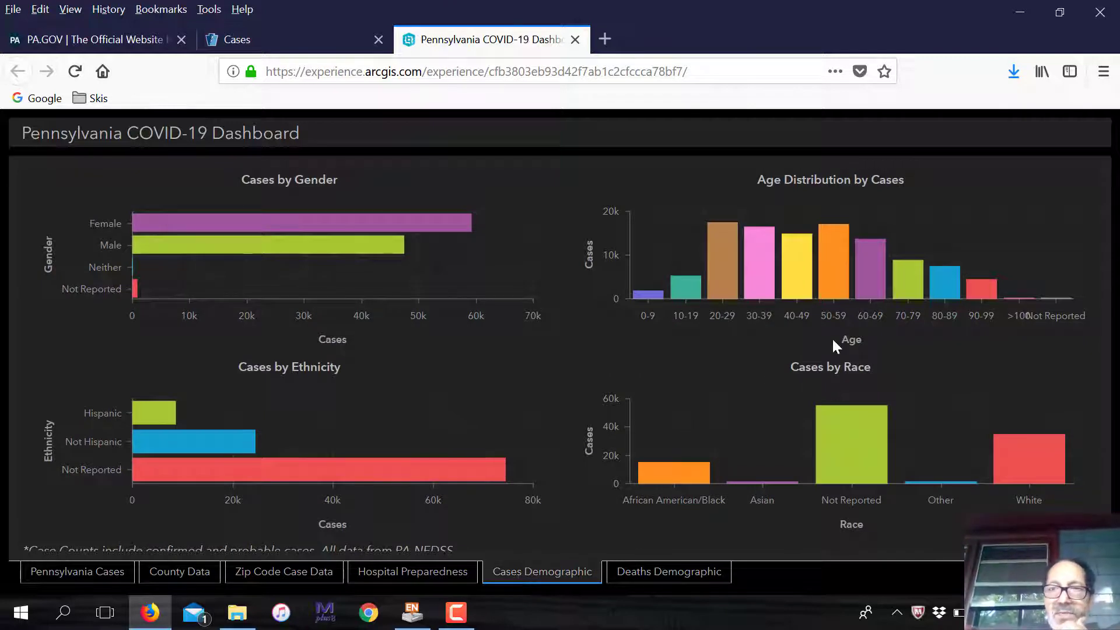
mouse_move(842, 290)
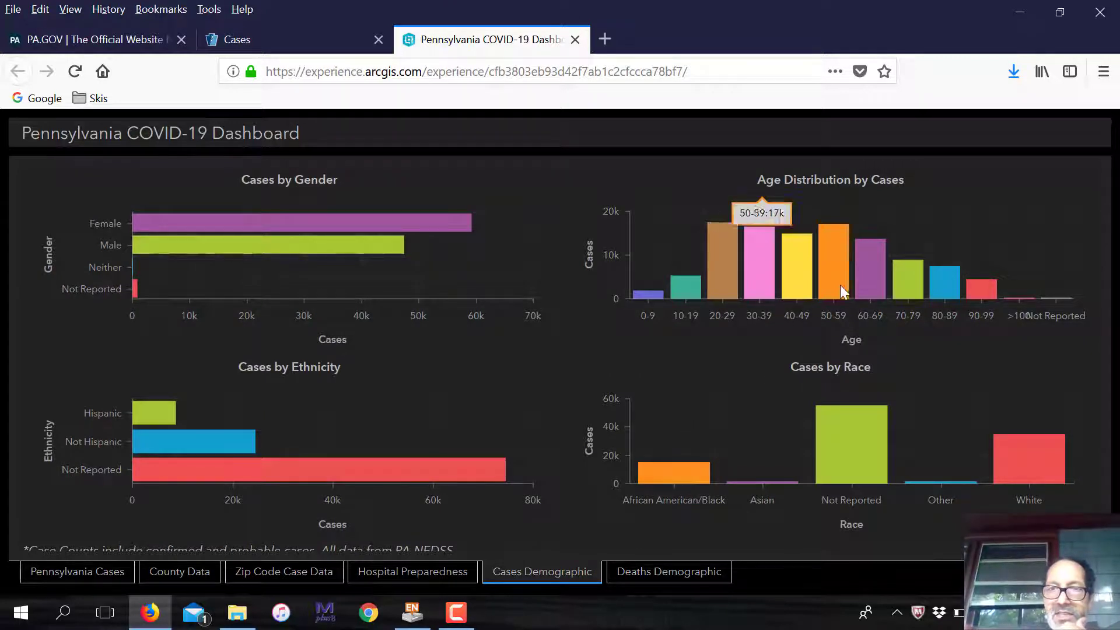
mouse_move(782, 229)
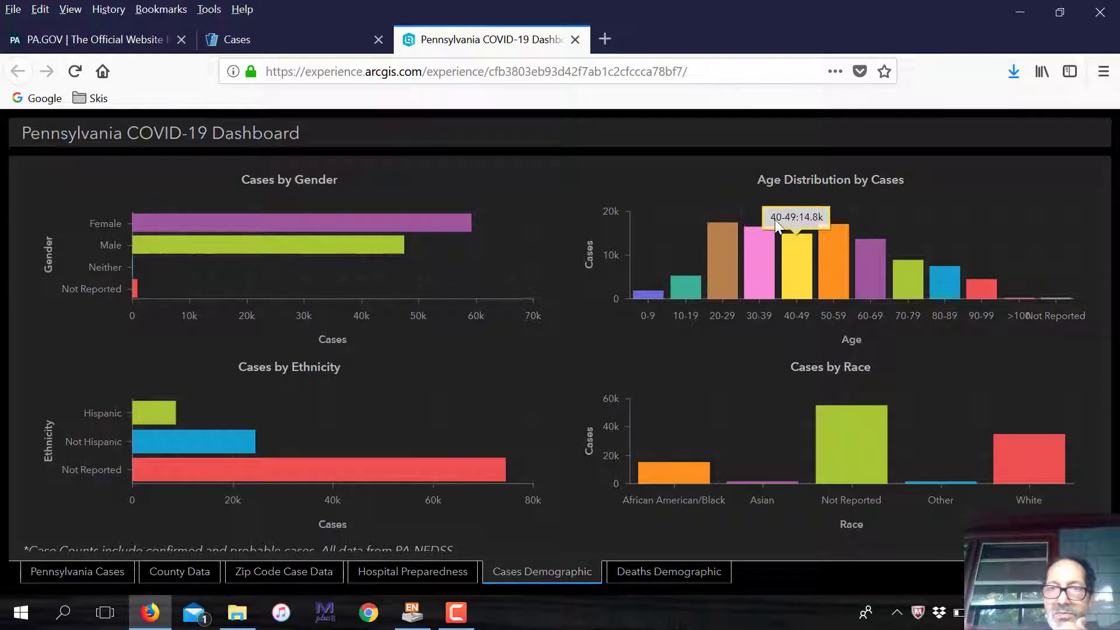
mouse_move(758, 324)
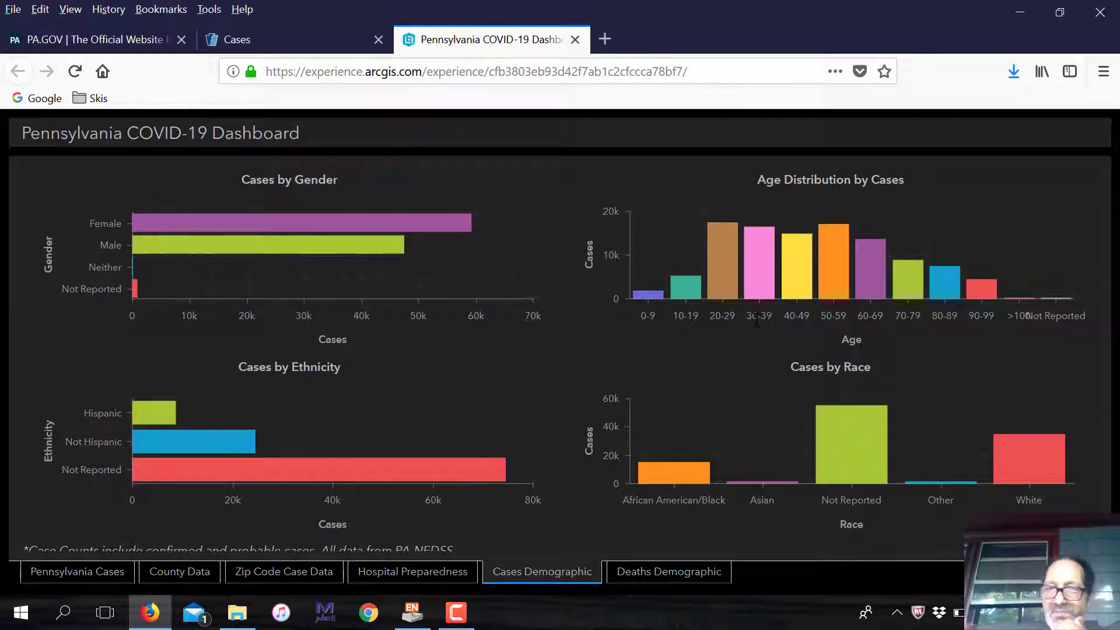
mouse_move(792, 300)
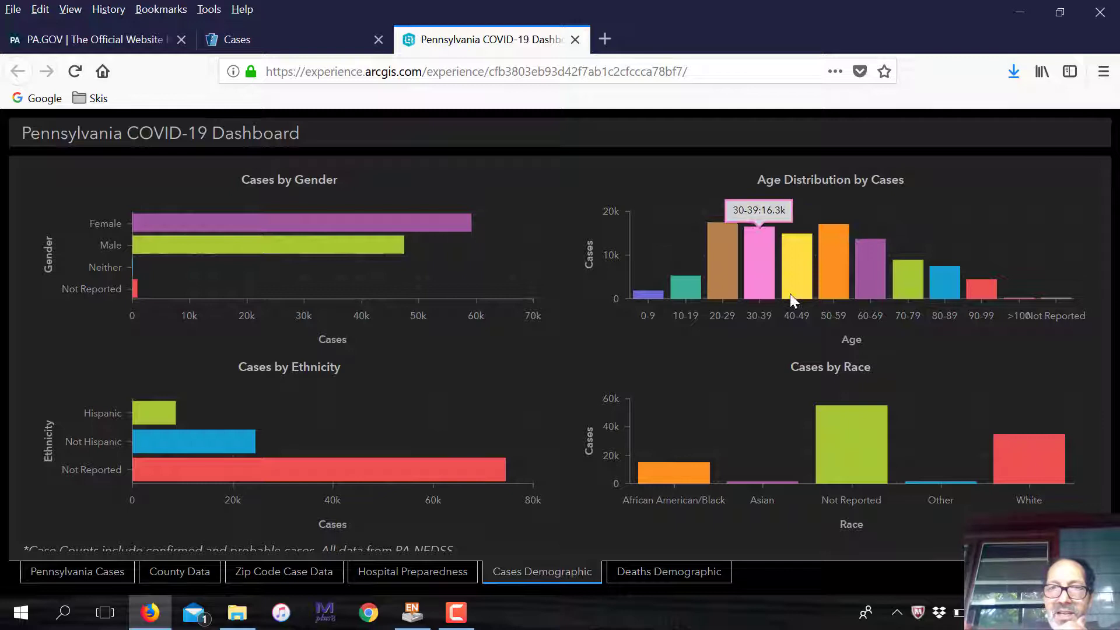
mouse_move(867, 283)
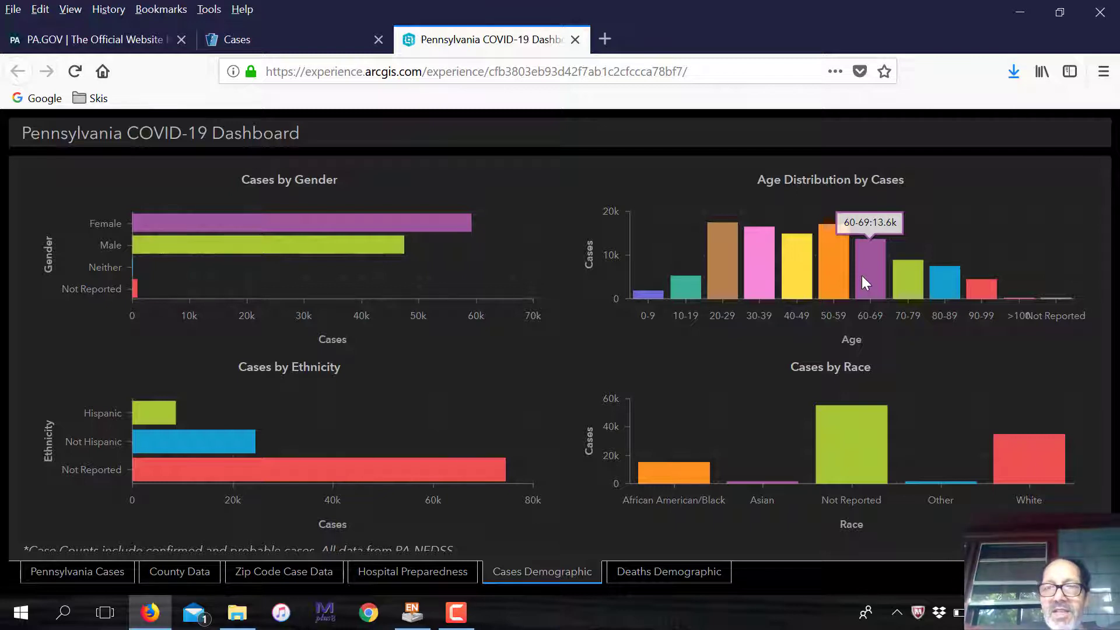
mouse_move(750, 376)
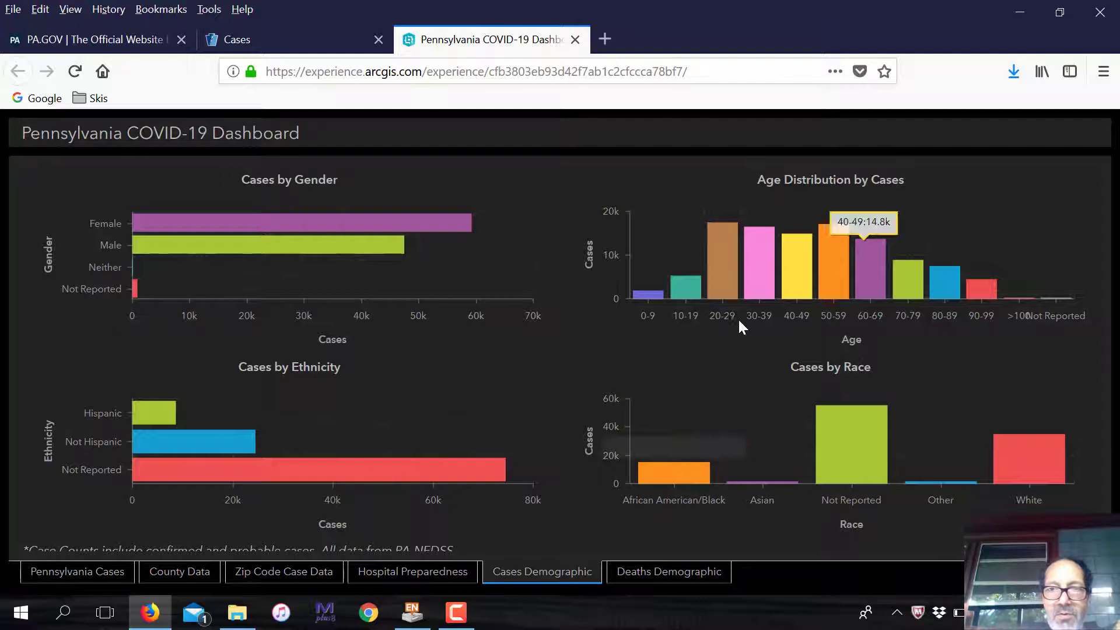
mouse_move(871, 475)
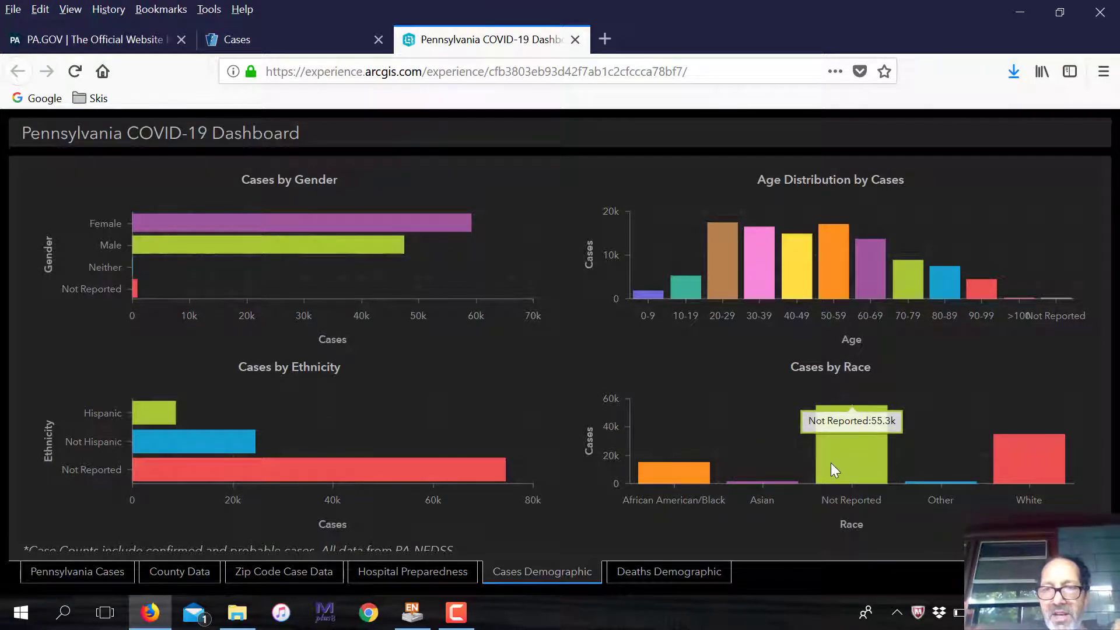
mouse_move(847, 510)
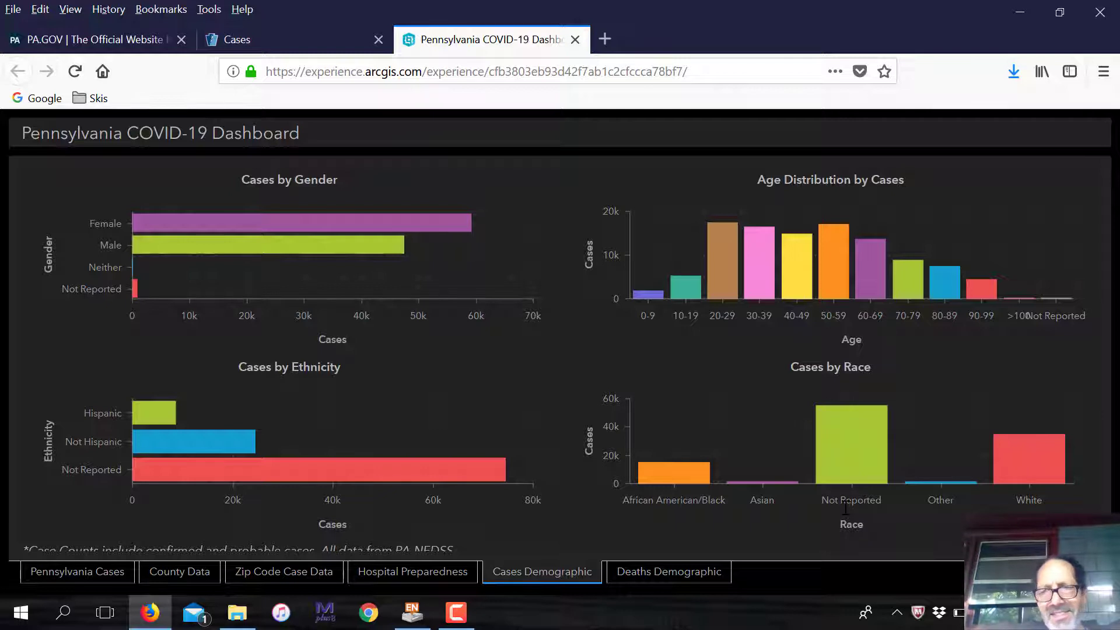
mouse_move(654, 582)
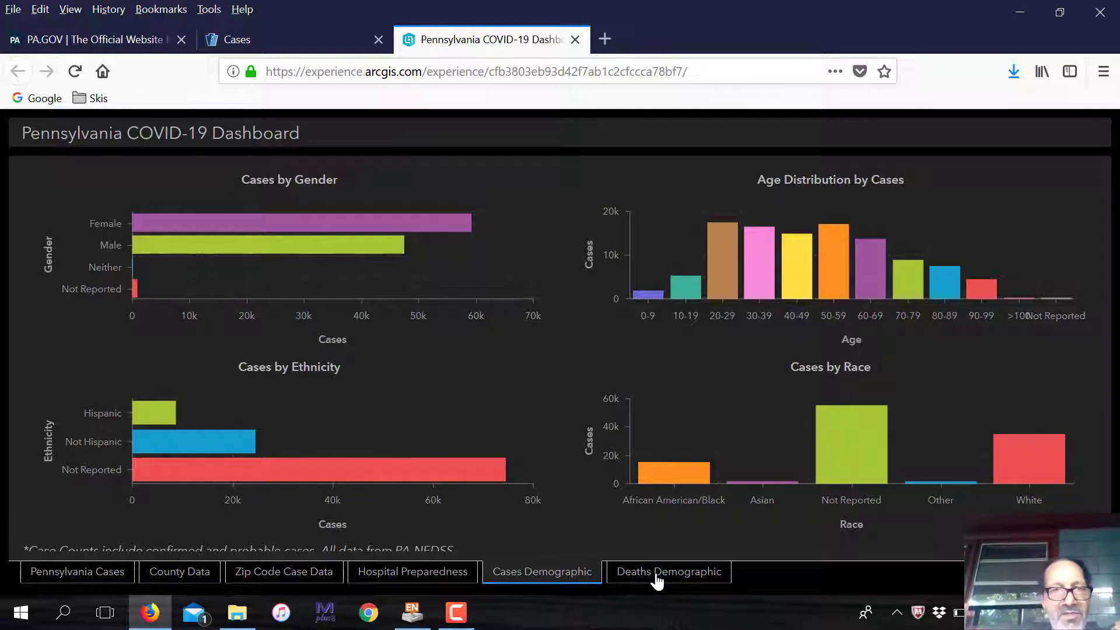
Show the Deaths Demographic tab of the dashboard
click(668, 572)
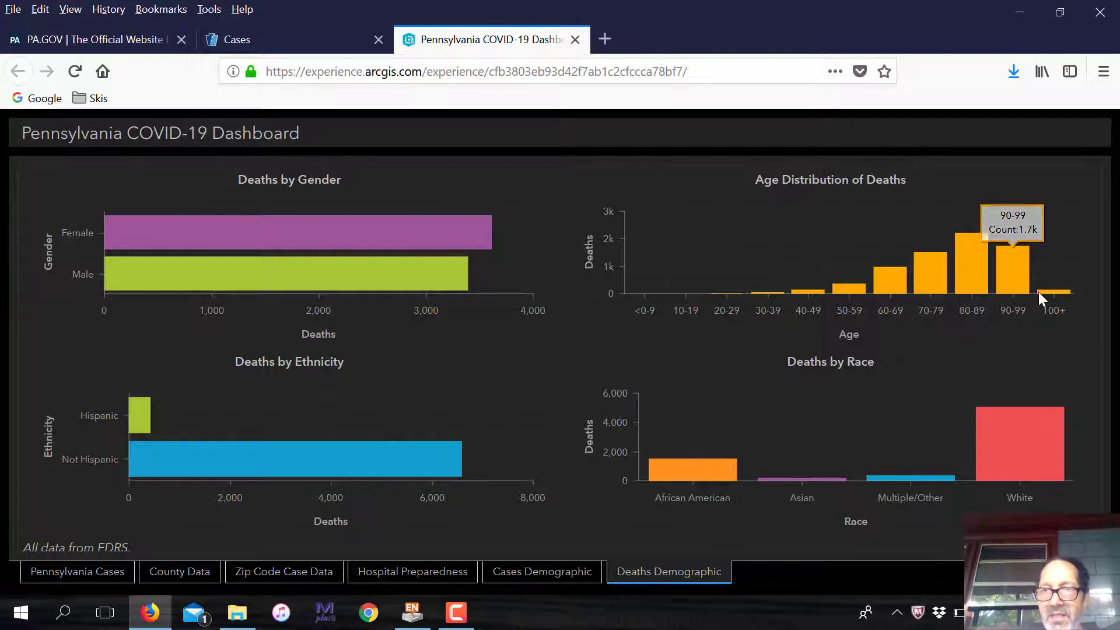
mouse_move(980, 296)
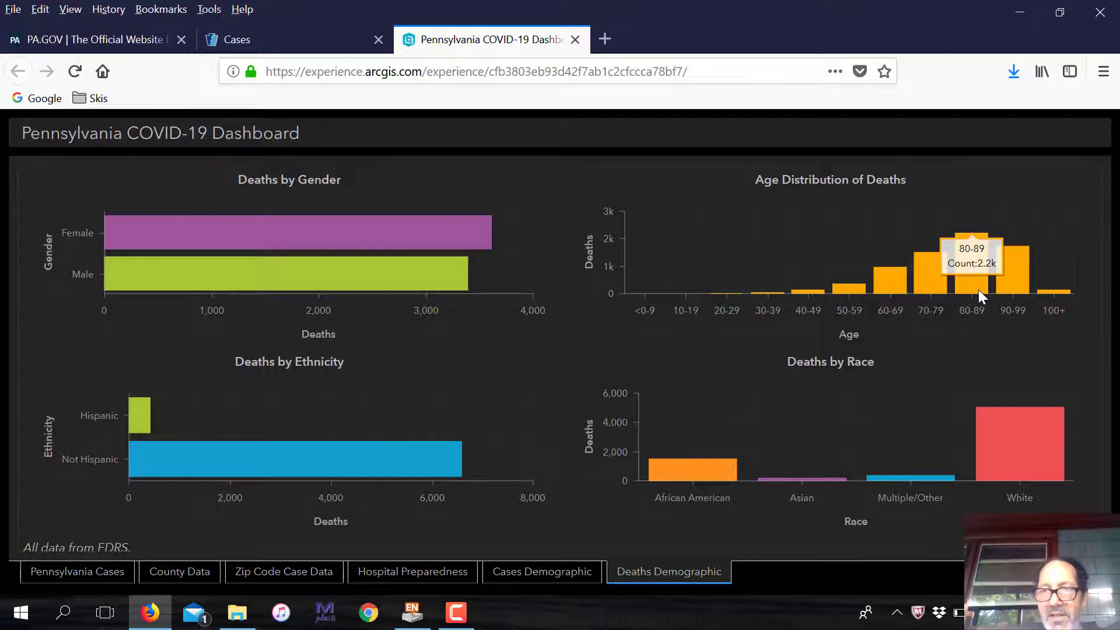
mouse_move(917, 322)
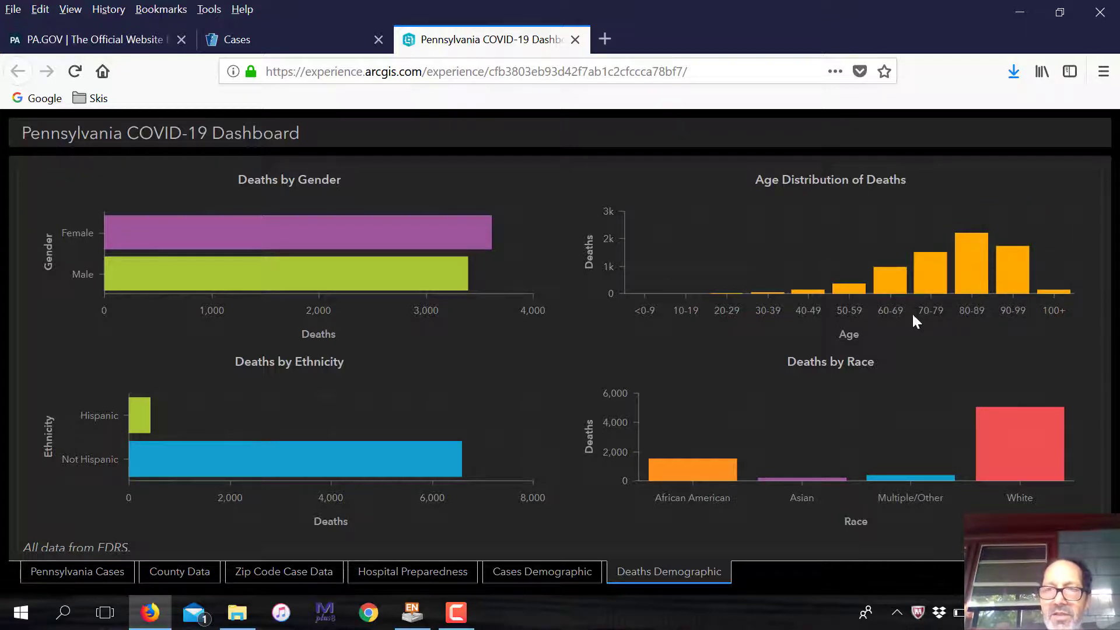
mouse_move(1041, 290)
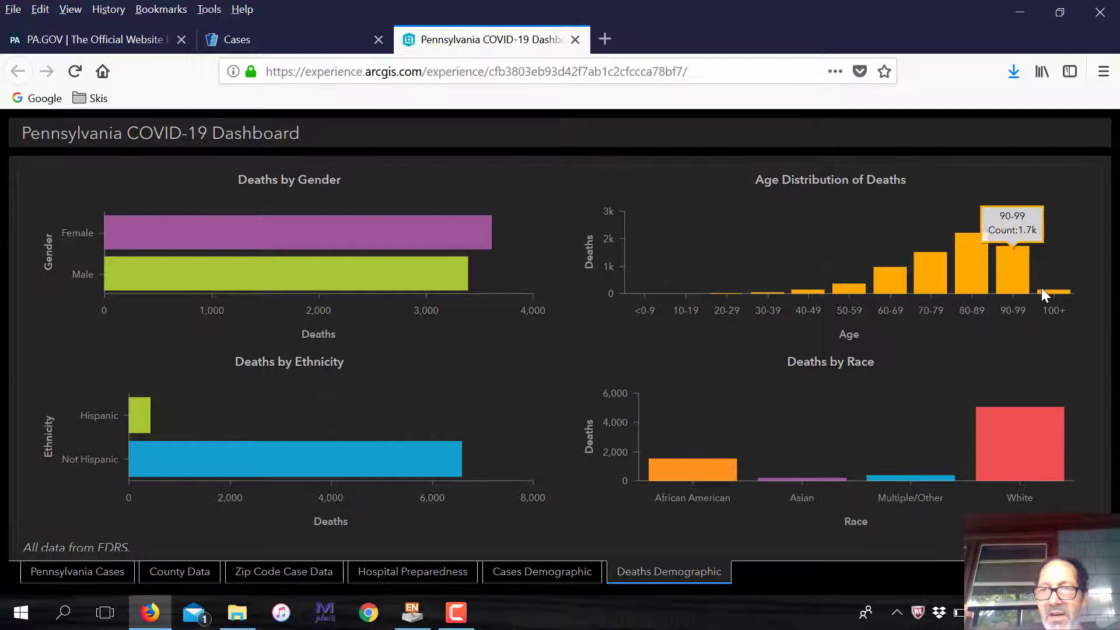
mouse_move(1044, 294)
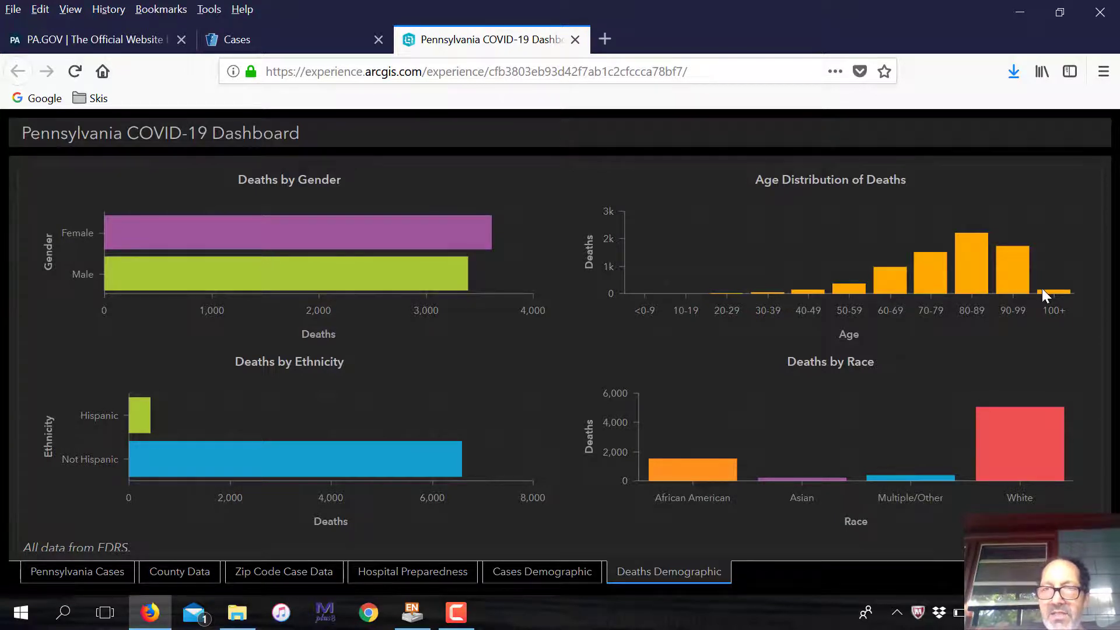
mouse_move(738, 343)
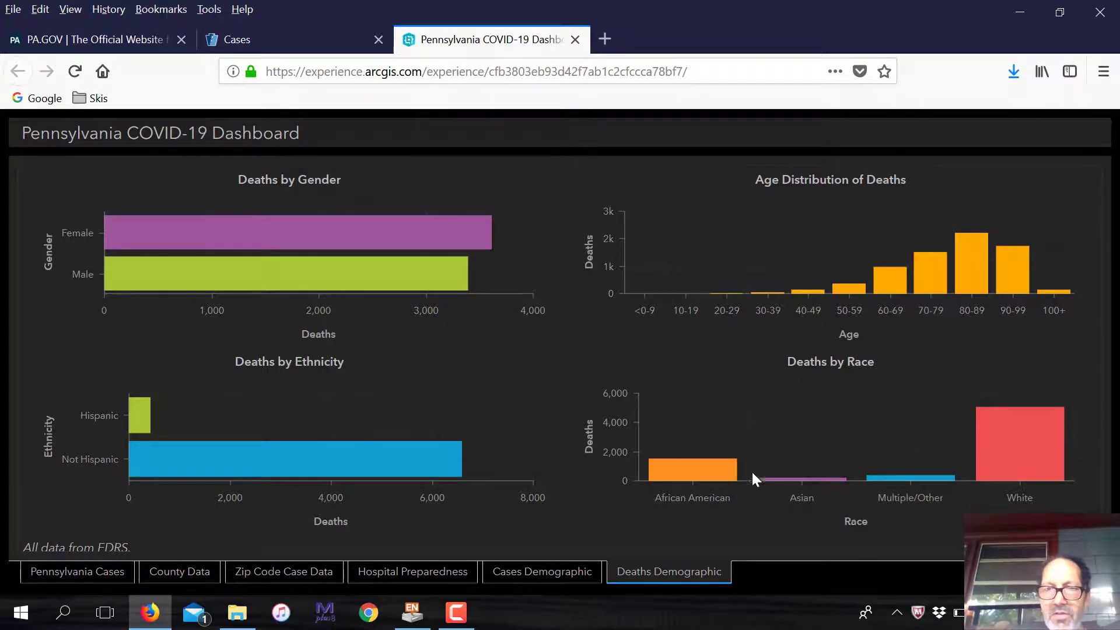
mouse_move(712, 479)
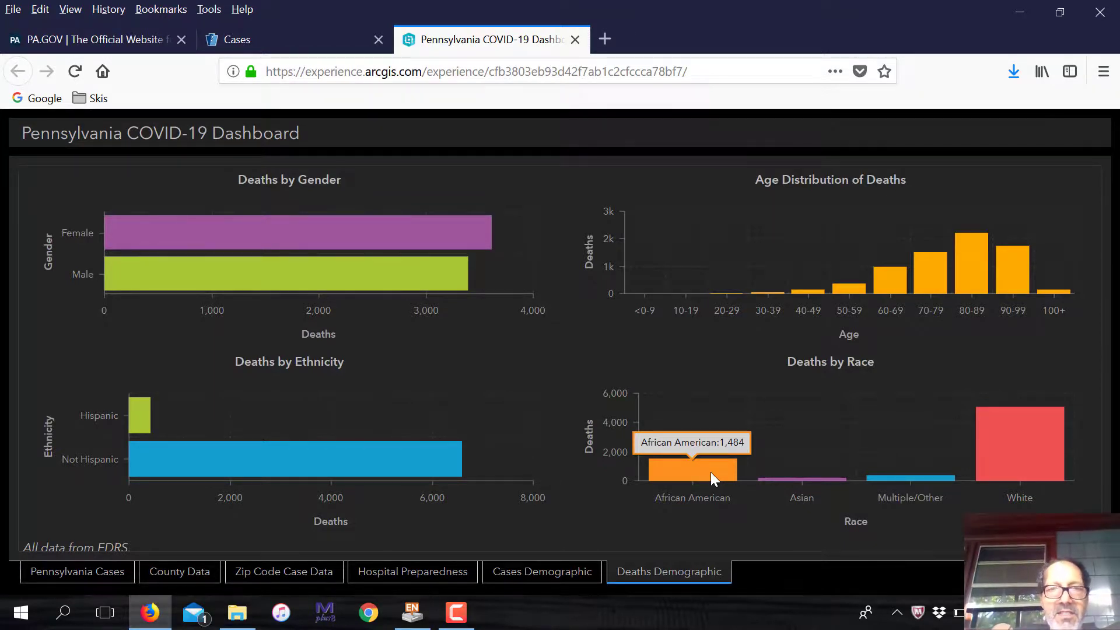
mouse_move(605, 532)
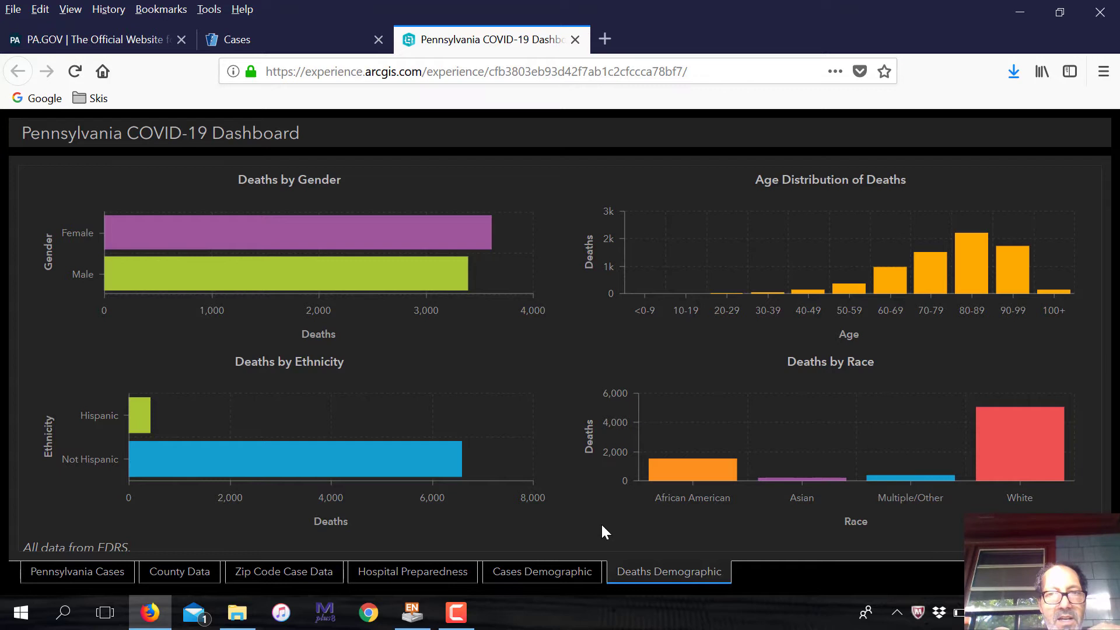
click(455, 614)
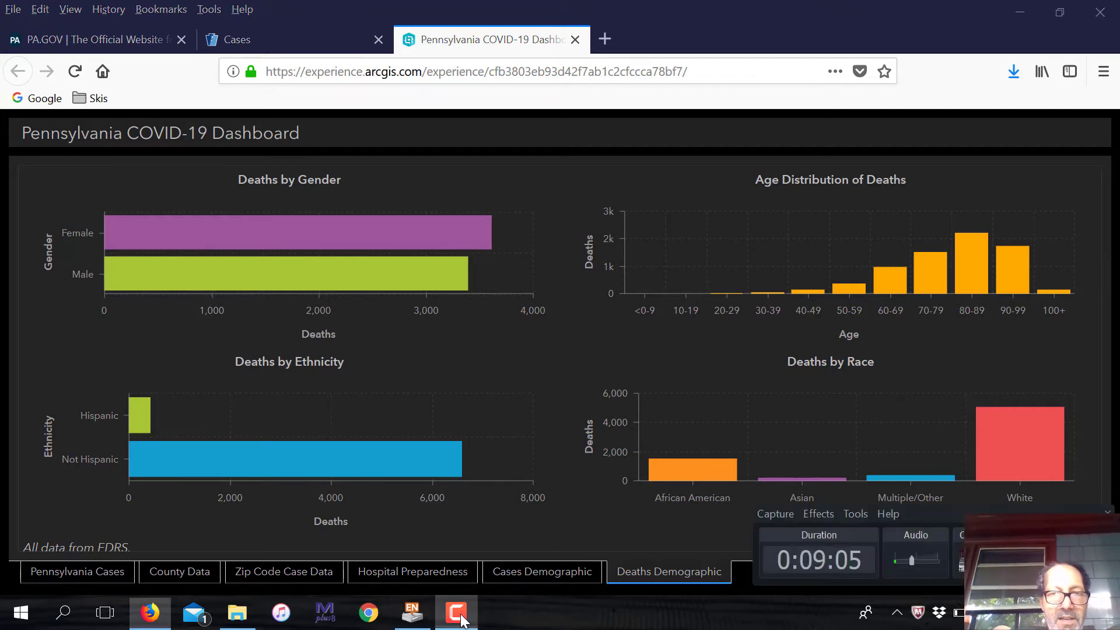